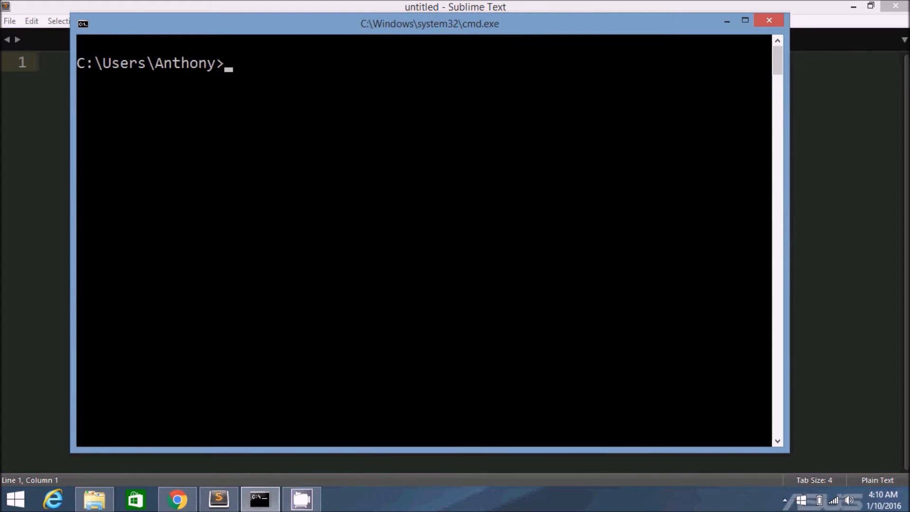
- Run pip install virtualenv, which reports virtualenv is already installed in Python 3.5
{"action": "type", "text": "pip install"}
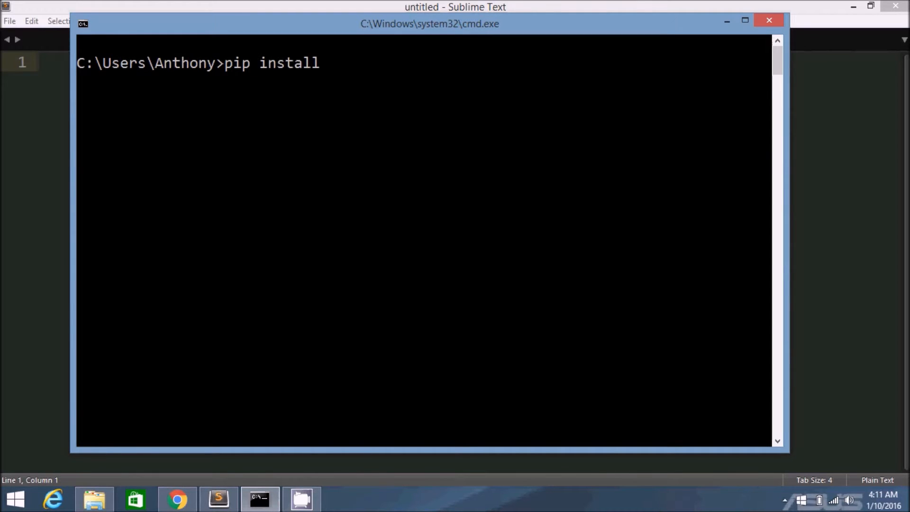
{"action": "type", "text": "virtualenv"}
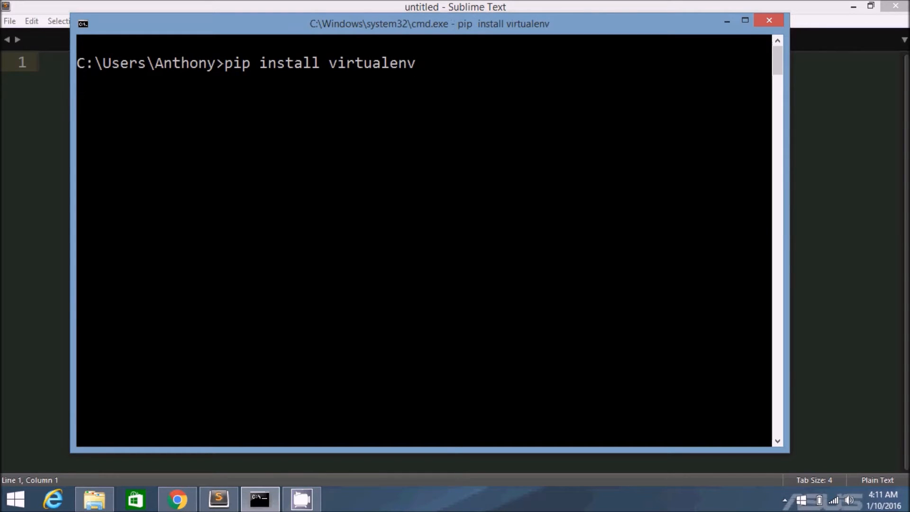
{"action": "key", "text": "enter"}
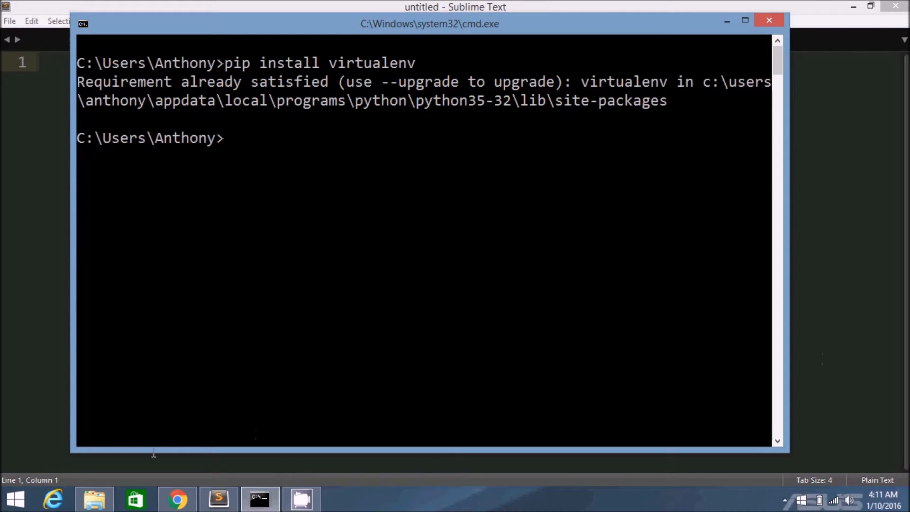
{"action": "mouse_move", "coordinate": [94, 499]}
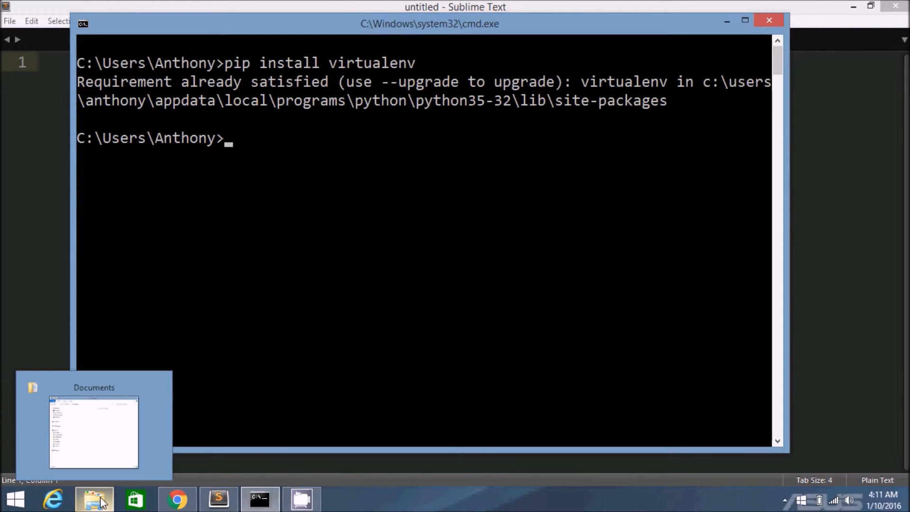
- Create a folder named 'first' and a second new folder in Documents
{"action": "left_click", "coordinate": [93, 432]}
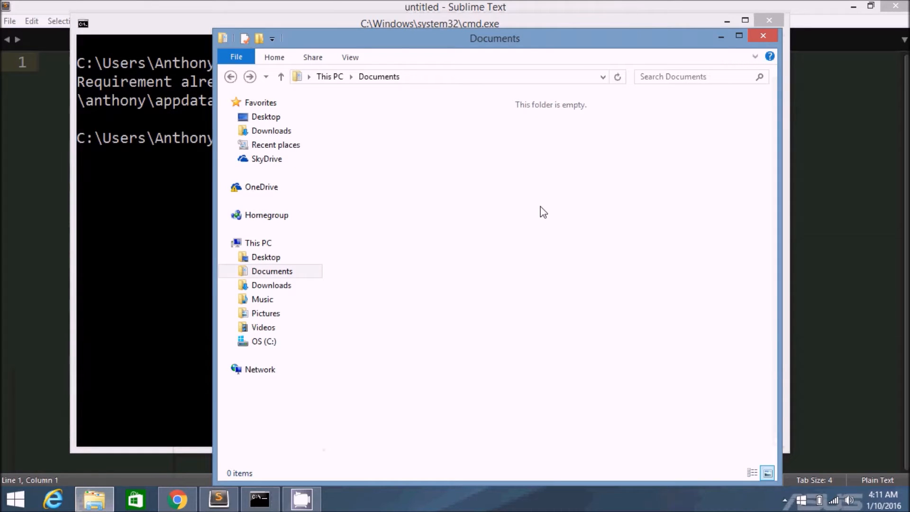
{"action": "right_click", "coordinate": [542, 210]}
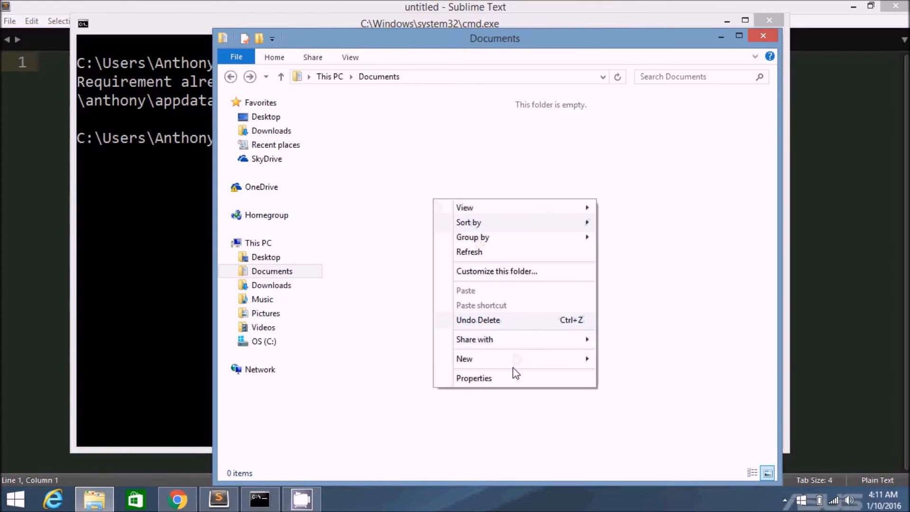
{"action": "left_click", "coordinate": [464, 358]}
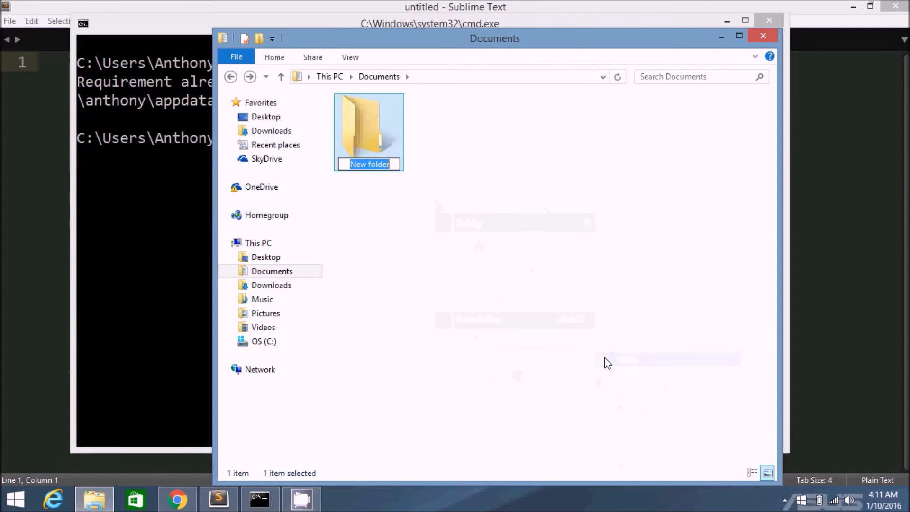
{"action": "type", "text": "first"}
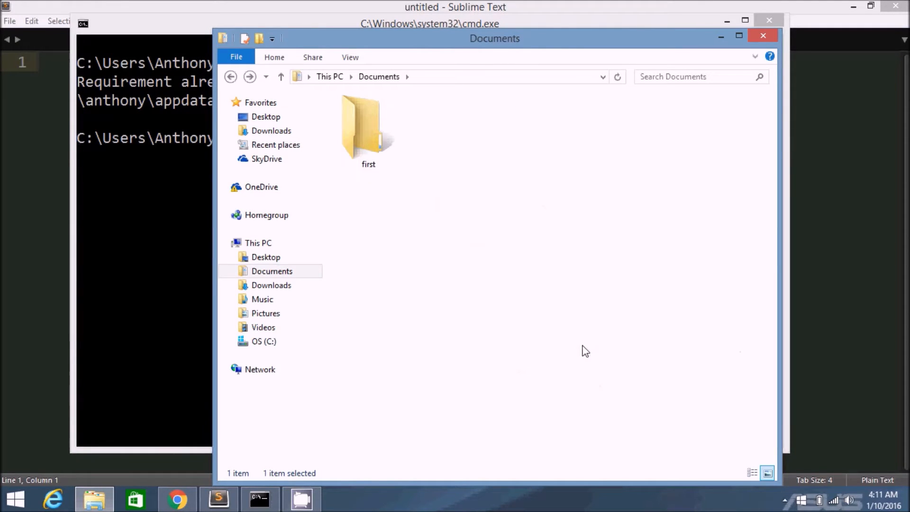
{"action": "right_click", "coordinate": [585, 351]}
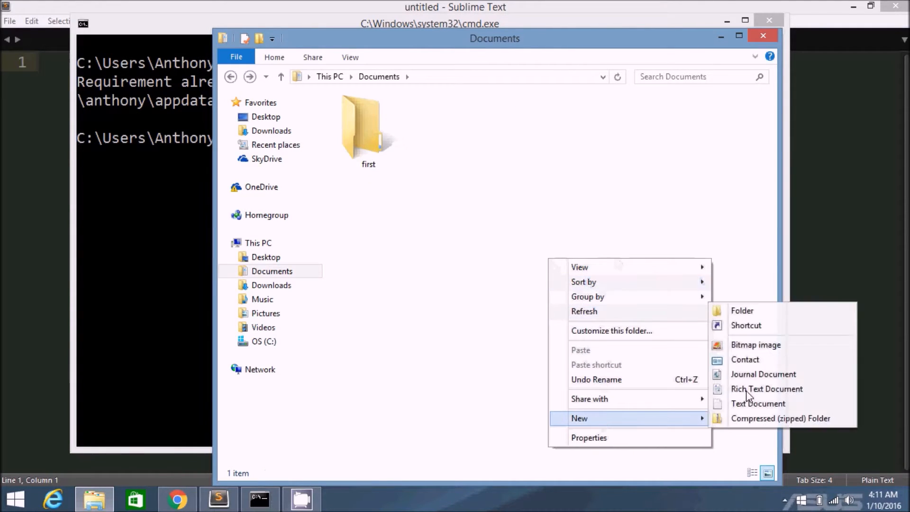
{"action": "left_click", "coordinate": [742, 310]}
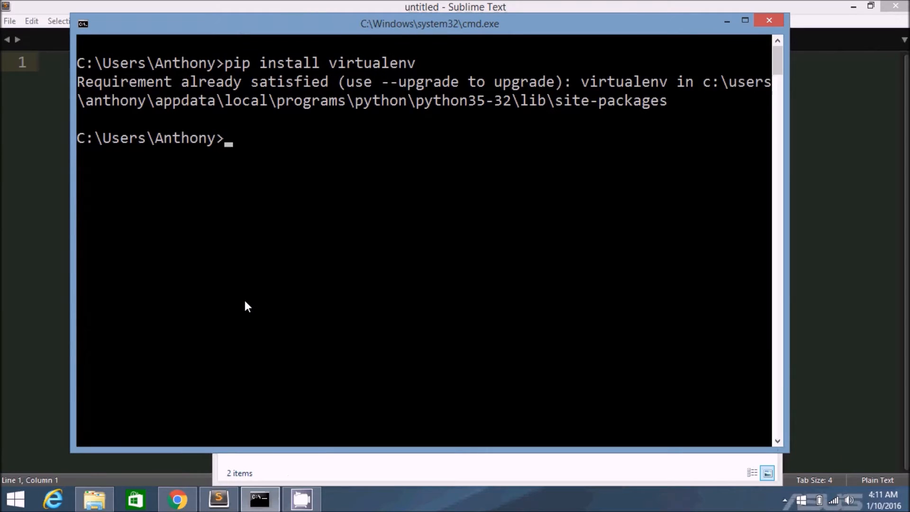
- Change to Documents\first and run virtualenv venv to create the environment
{"action": "type", "text": "cd Documents\\first"}
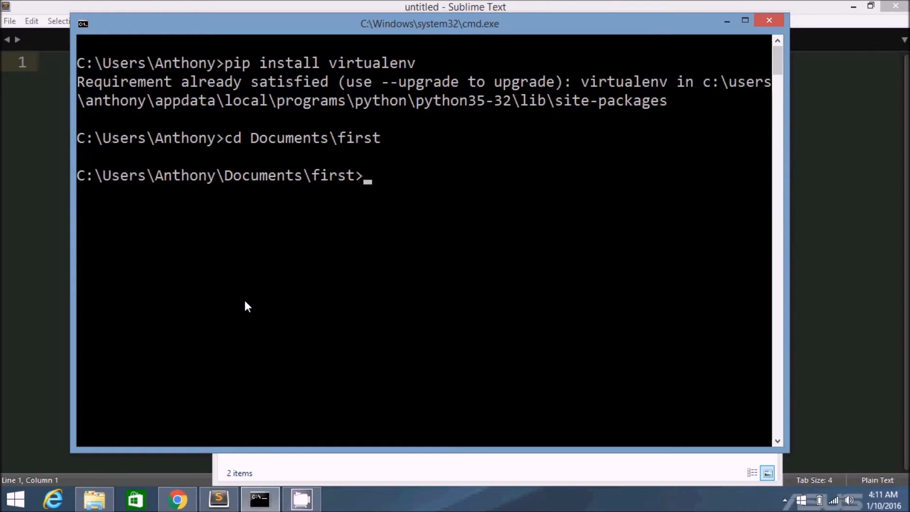
{"action": "type", "text": "vir"}
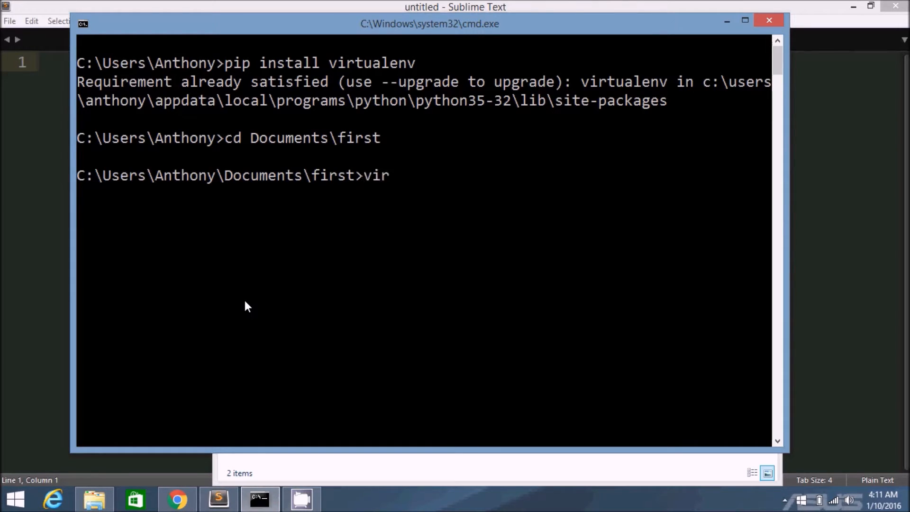
{"action": "type", "text": "tualenv"}
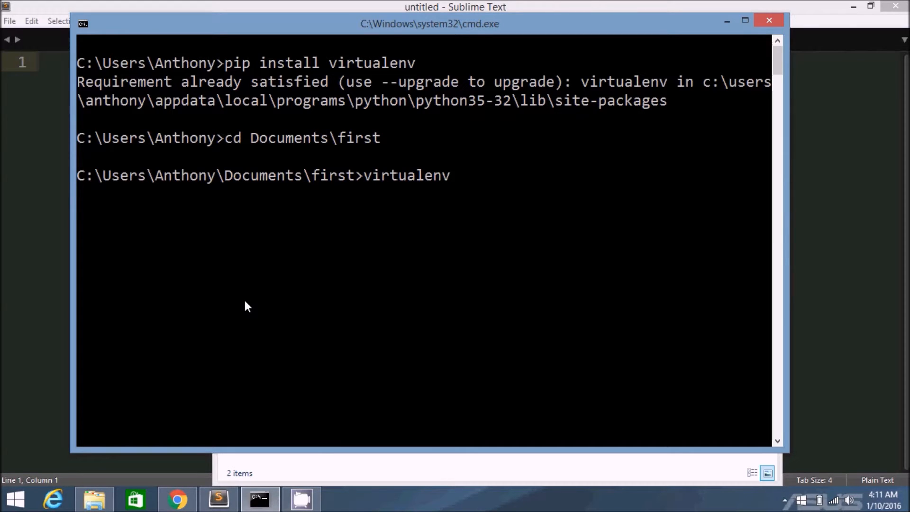
{"action": "type", "text": "ven"}
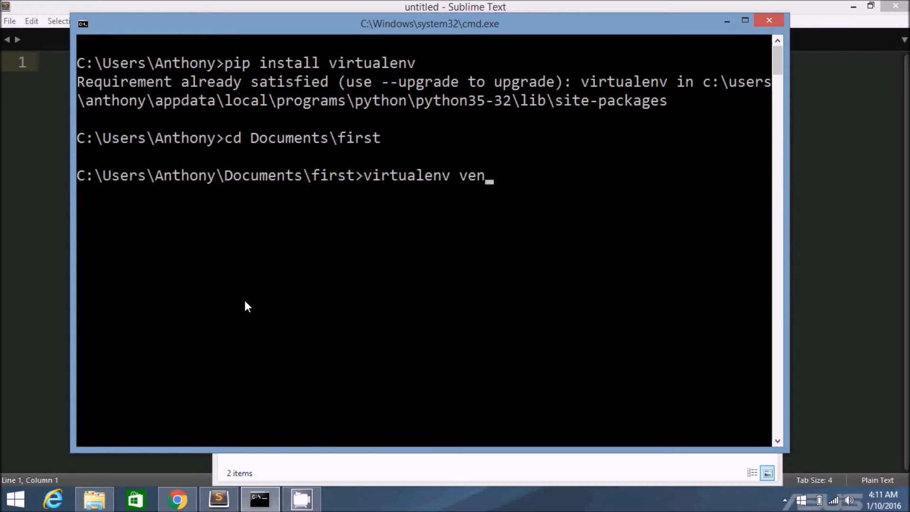
{"action": "type", "text": "v"}
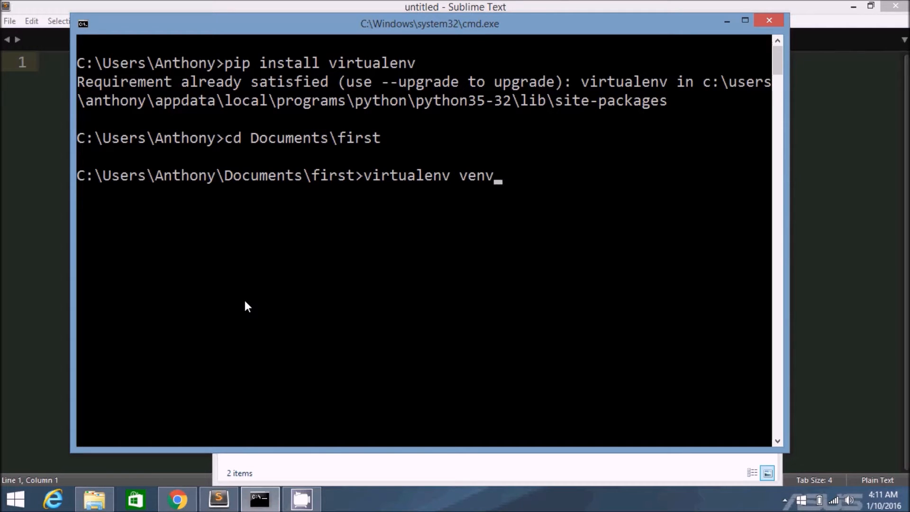
{"action": "key", "text": "enter"}
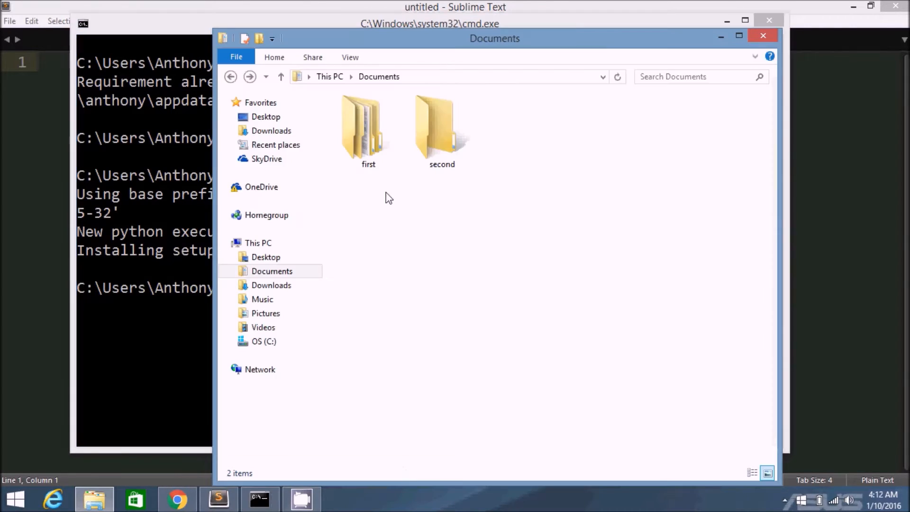
- Browse venv\Lib\site-packages to inspect pip, setuptools and wheel, then return to first
{"action": "double_click", "coordinate": [368, 124]}
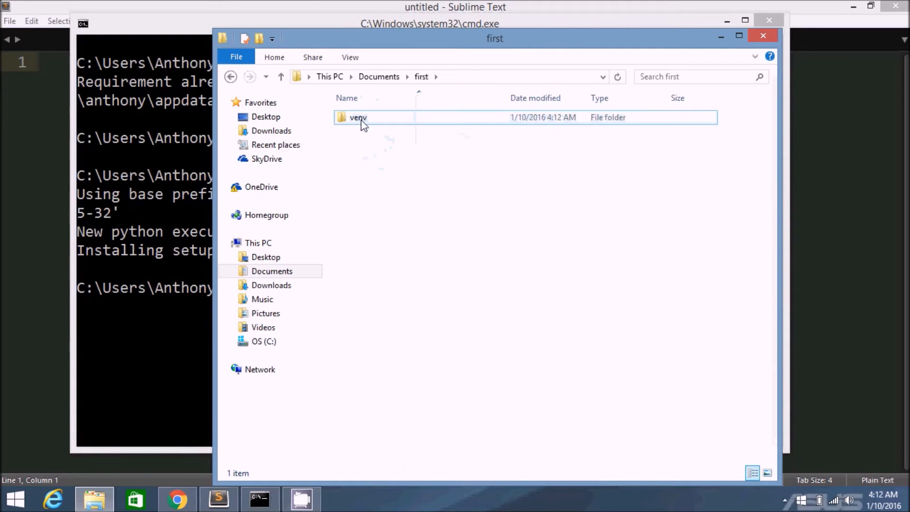
{"action": "double_click", "coordinate": [358, 117]}
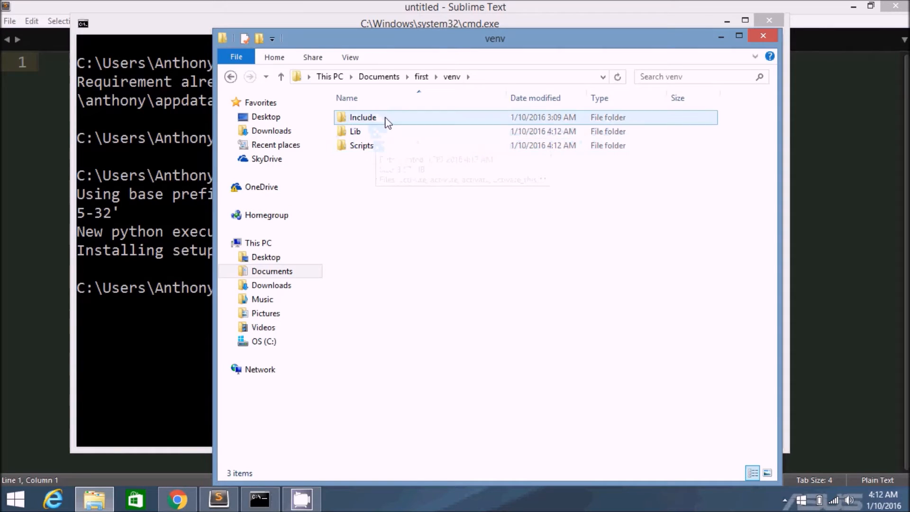
{"action": "double_click", "coordinate": [355, 131]}
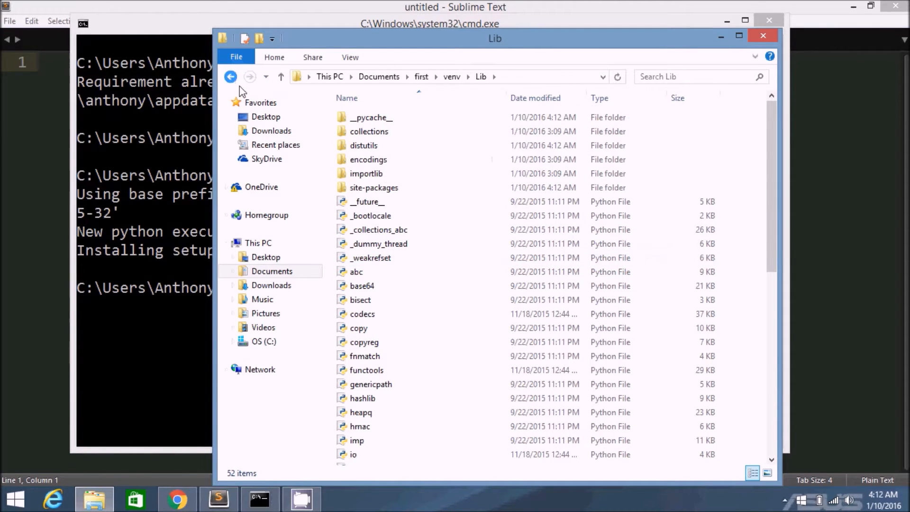
{"action": "double_click", "coordinate": [374, 188]}
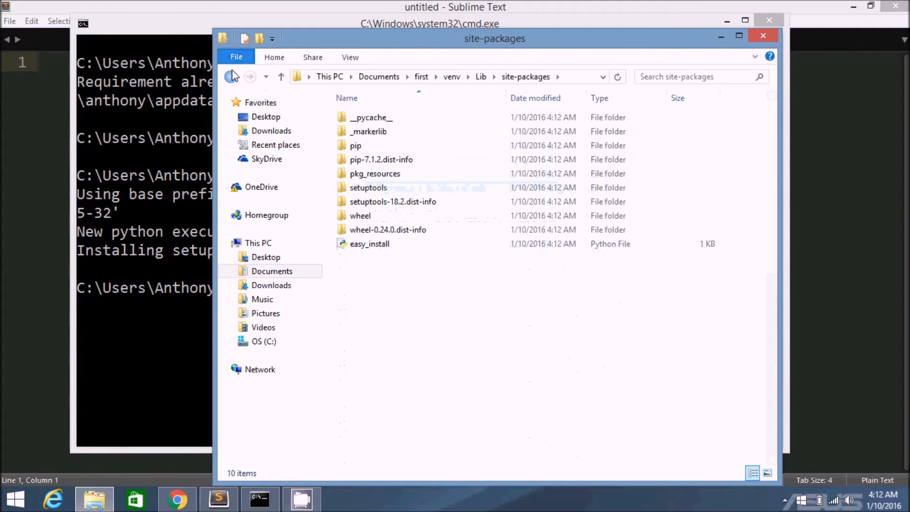
{"action": "left_click", "coordinate": [372, 146]}
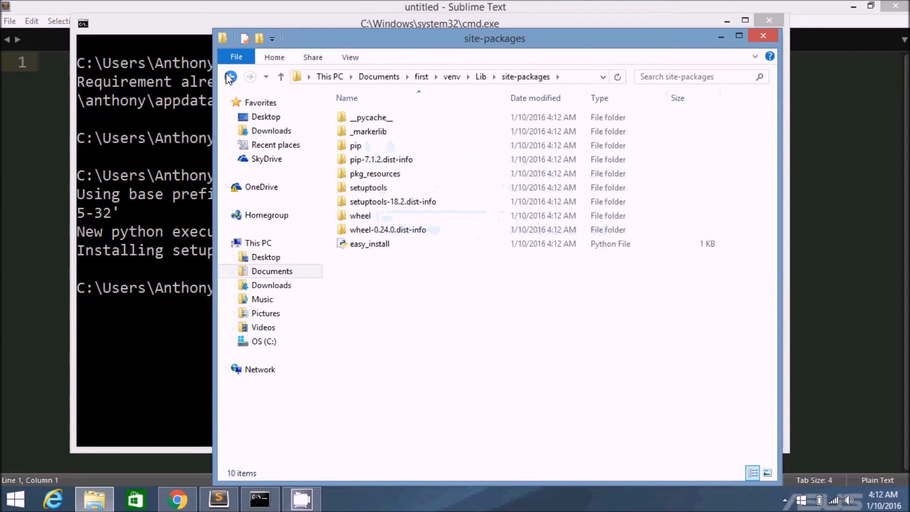
{"action": "left_click", "coordinate": [230, 77]}
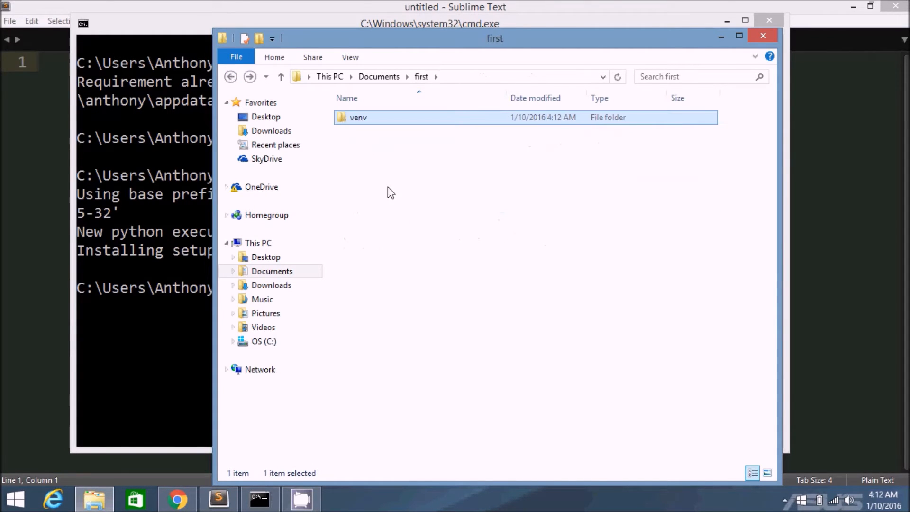
{"action": "left_click", "coordinate": [373, 172]}
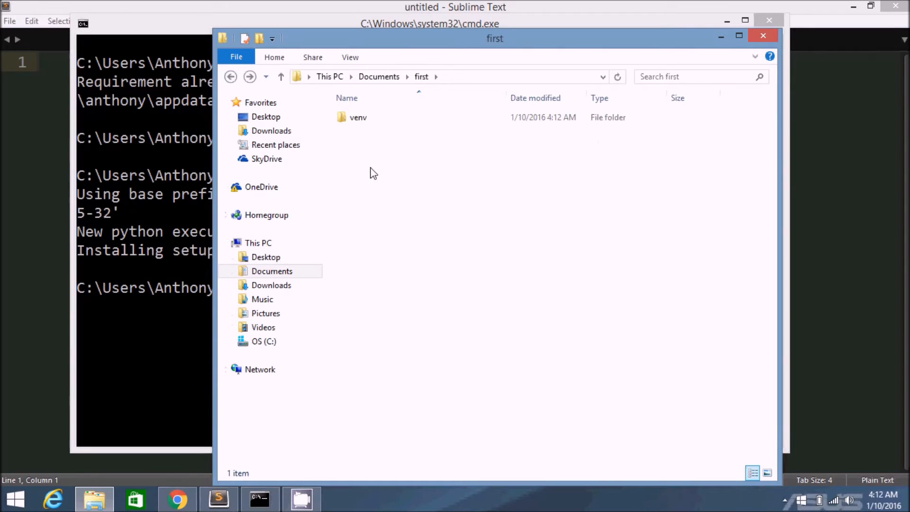
- Create a myproject folder beside venv in Documents\first and open it
{"action": "right_click", "coordinate": [372, 173]}
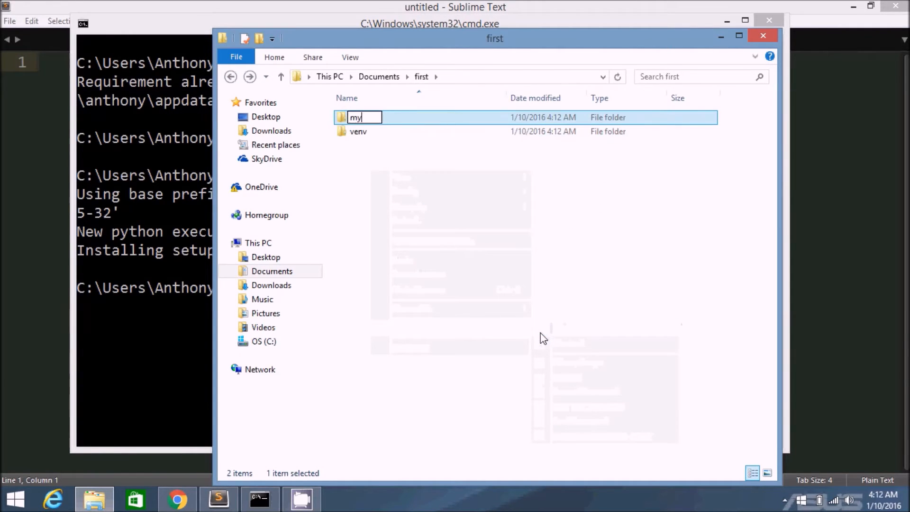
{"action": "type", "text": "project"}
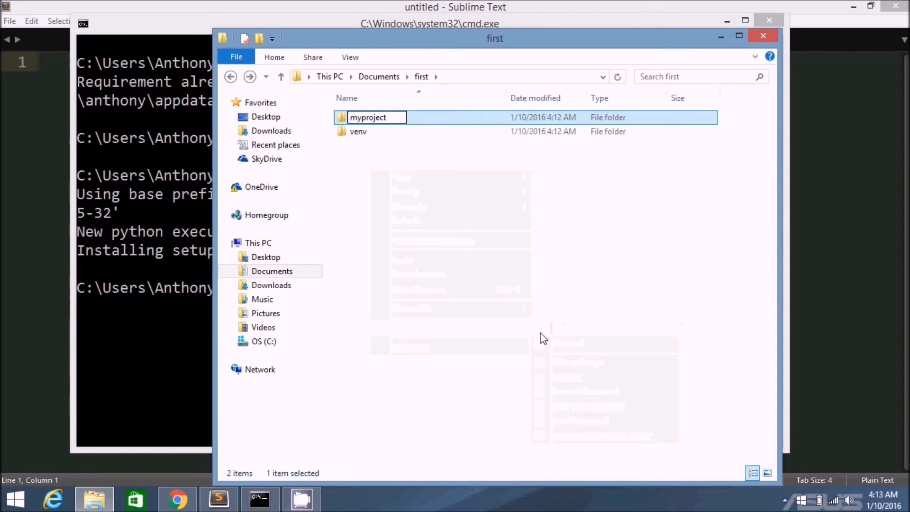
{"action": "left_click", "coordinate": [357, 180]}
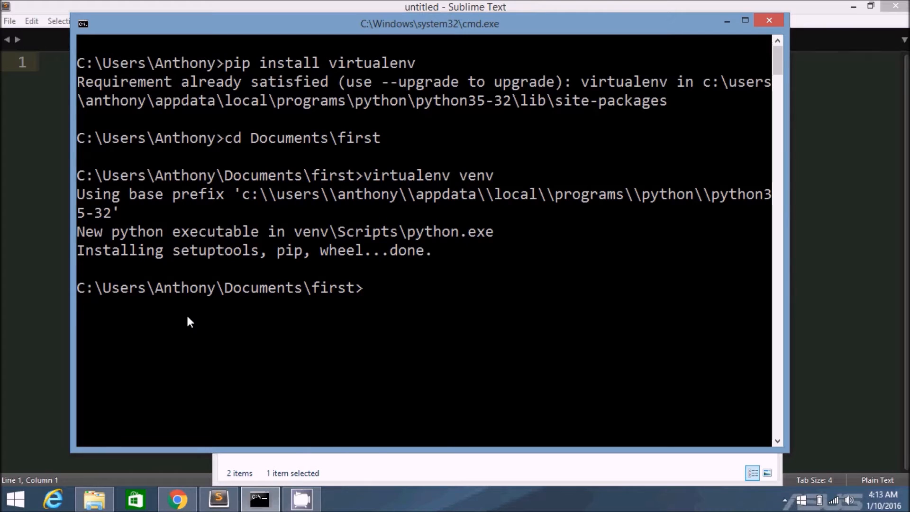
{"action": "mouse_move", "coordinate": [511, 480]}
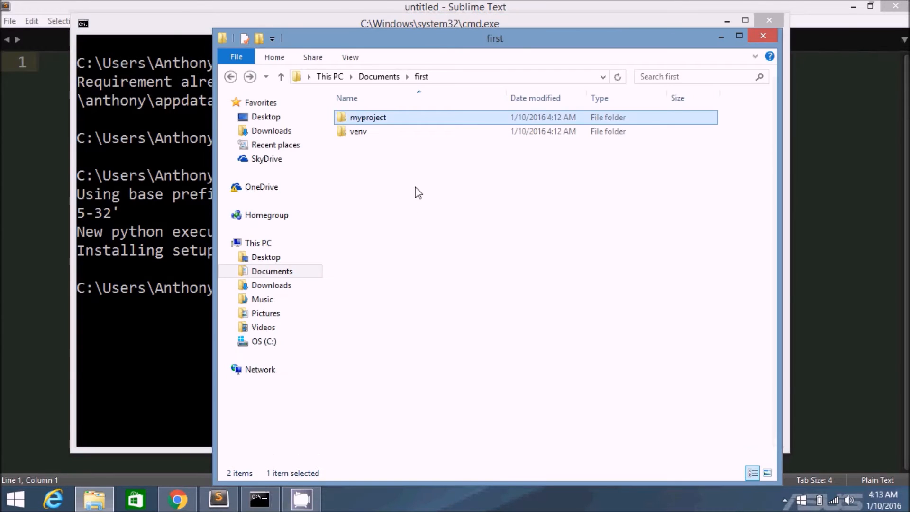
{"action": "double_click", "coordinate": [367, 117]}
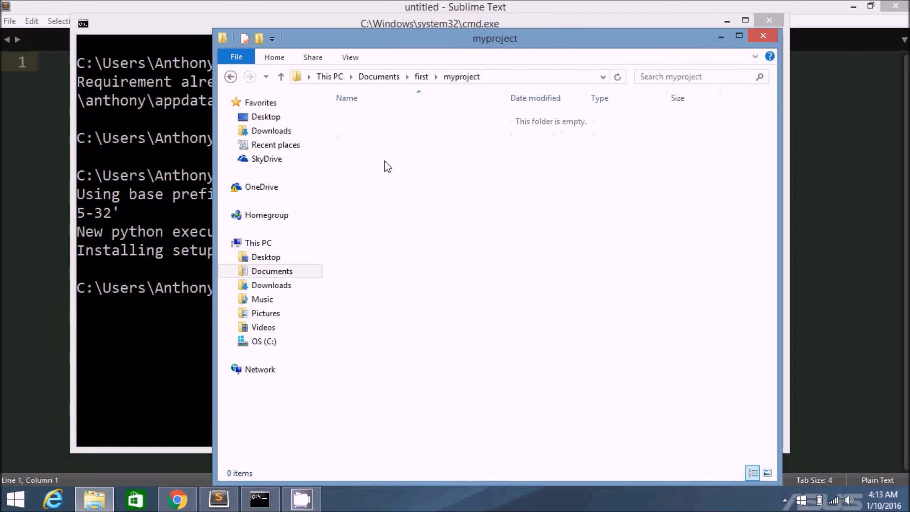
{"action": "right_click", "coordinate": [388, 167]}
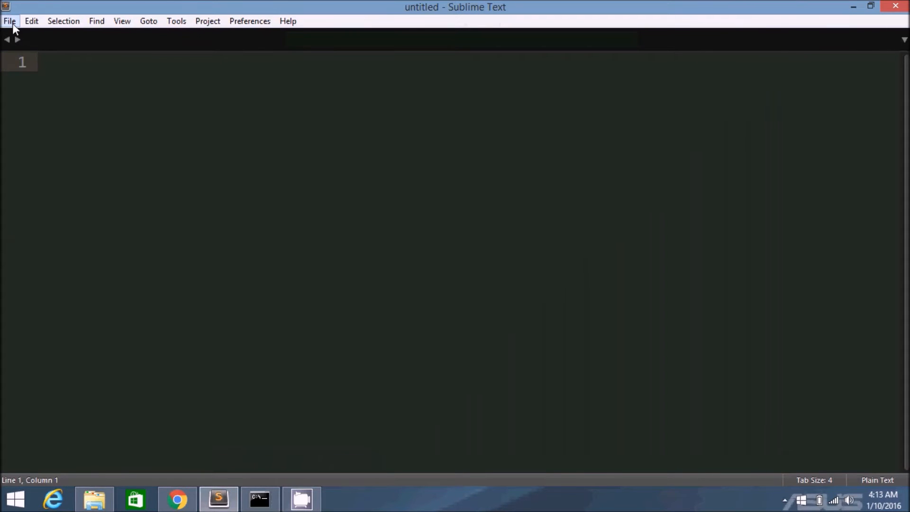
- Save the untitled Sublime Text file as flaskdemo.py in the myproject folder
{"action": "left_click", "coordinate": [9, 21]}
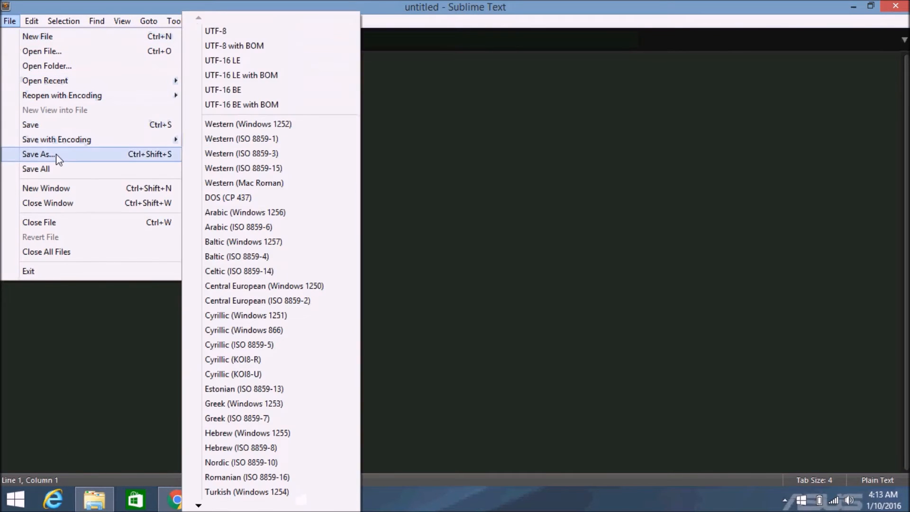
{"action": "left_click", "coordinate": [38, 154]}
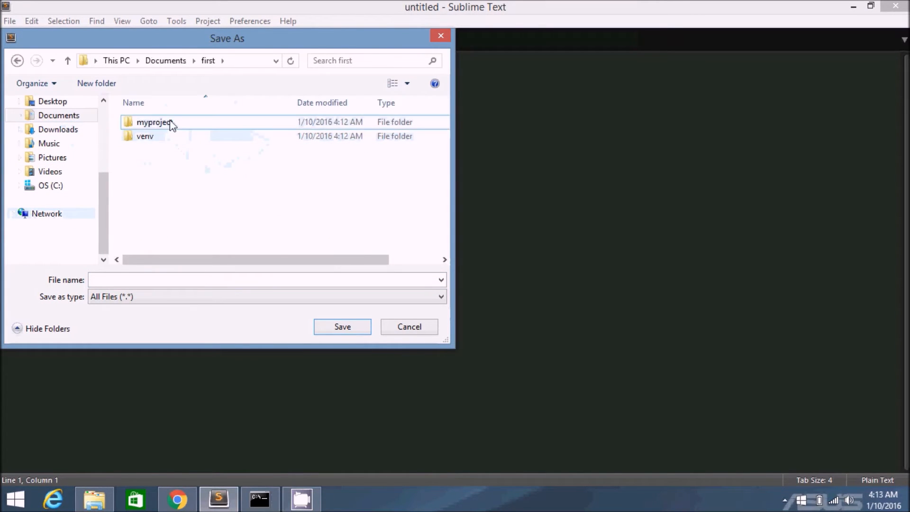
{"action": "double_click", "coordinate": [154, 121]}
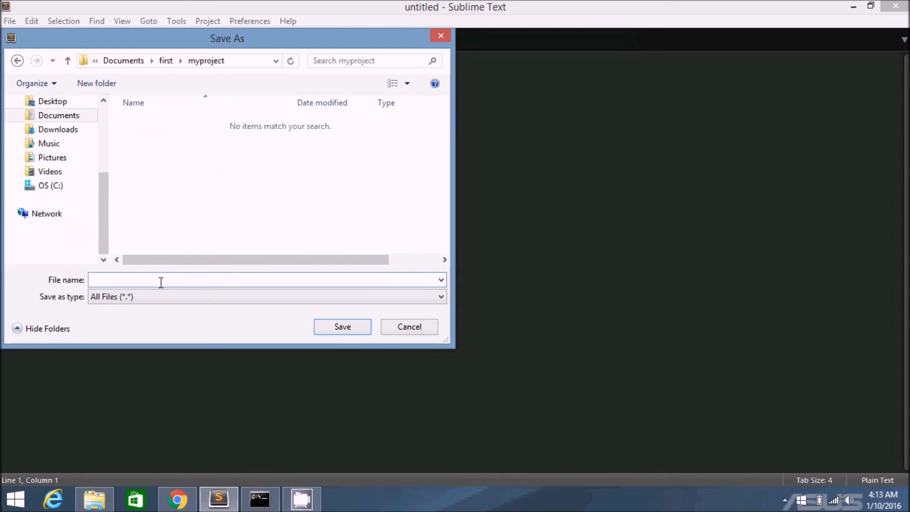
{"action": "type", "text": "flaskdemo.py"}
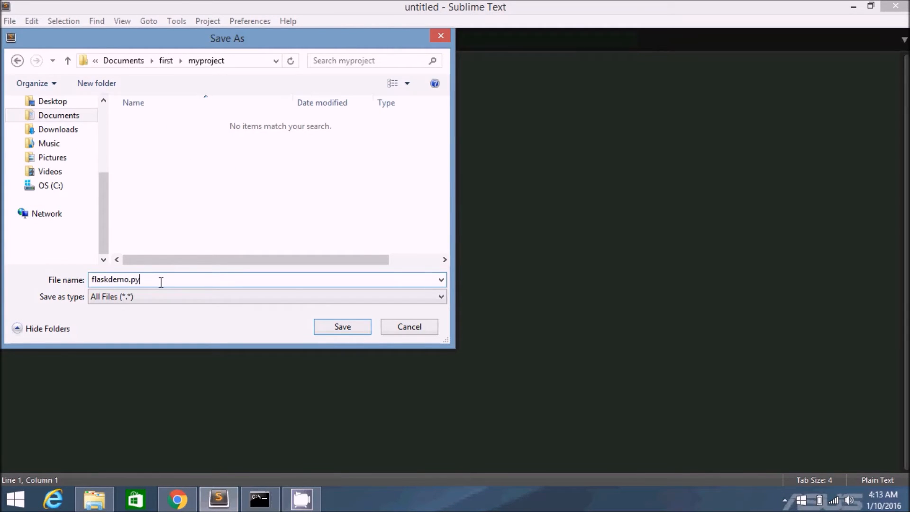
{"action": "left_click", "coordinate": [341, 326]}
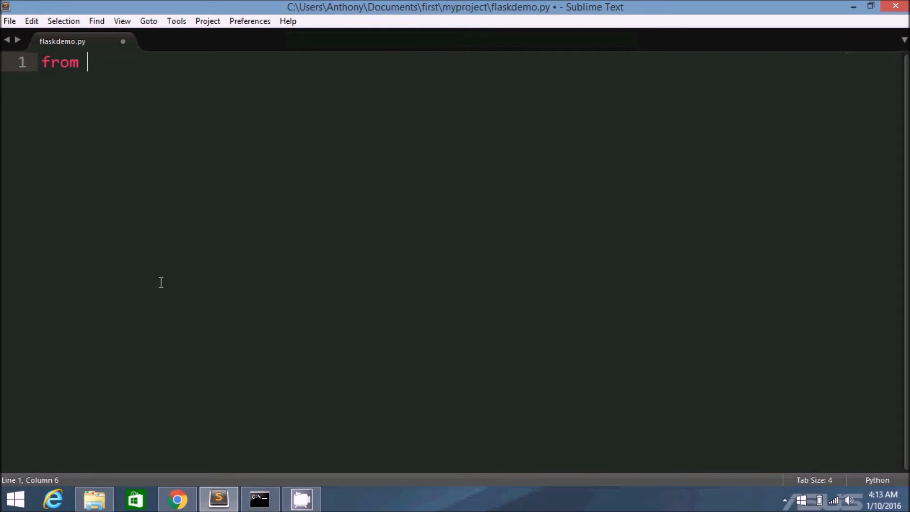
- Import Flask and create the app with app = Flask(__name__)
{"action": "type", "text": "flask import Flask"}
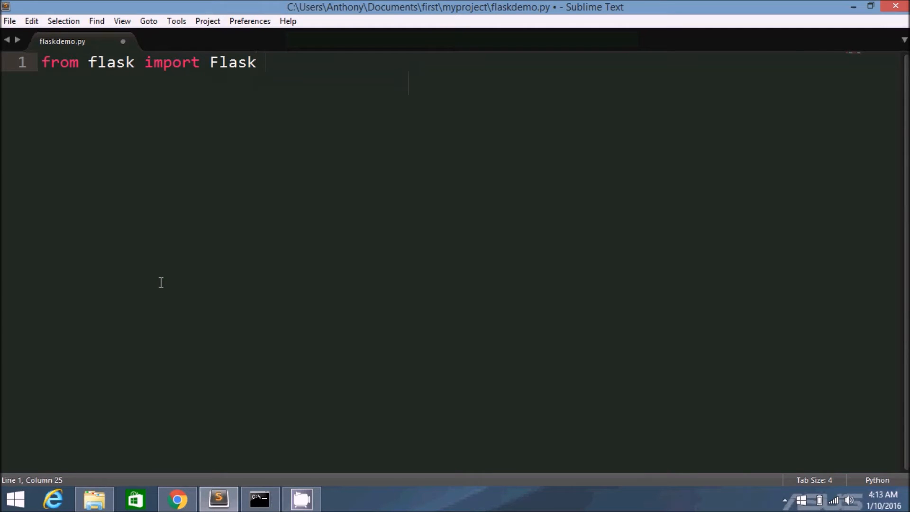
{"action": "type", "text": "app ="}
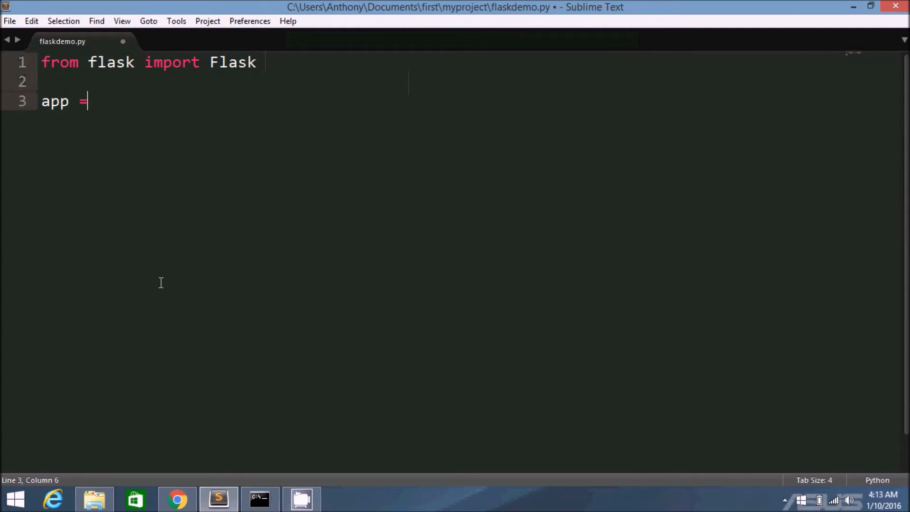
{"action": "type", "text": "Flask_"}
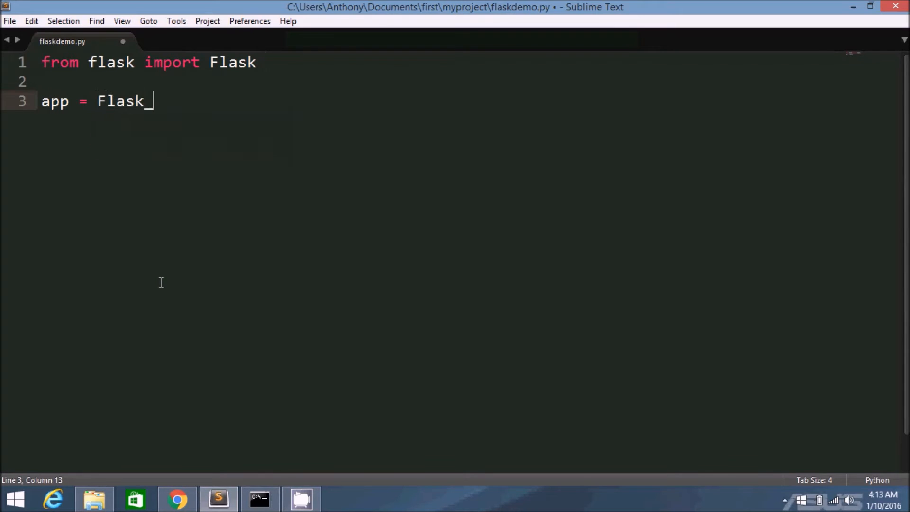
{"action": "type", "text": "("}
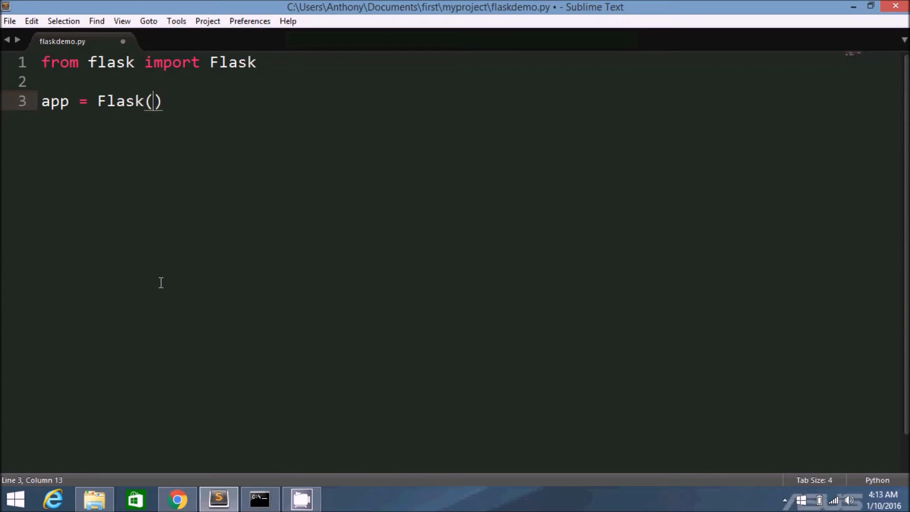
{"action": "type", "text": "__name__"}
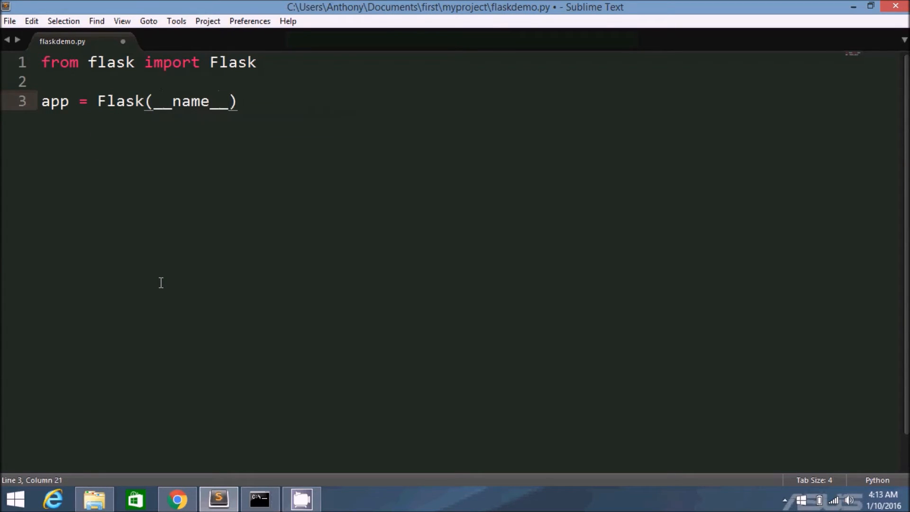
- Add an index function routed at '/' that returns 'Hello World!'
{"action": "type", "text": "def"}
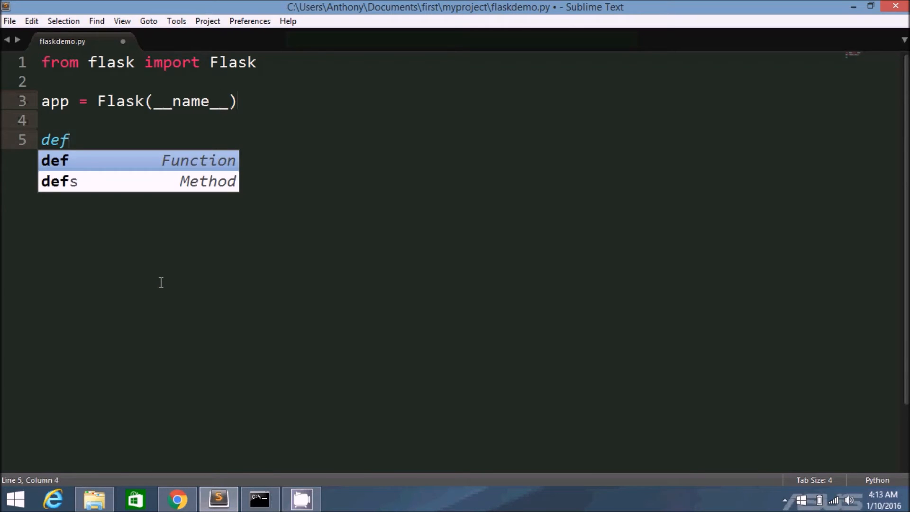
{"action": "type", "text": "@app.route()"}
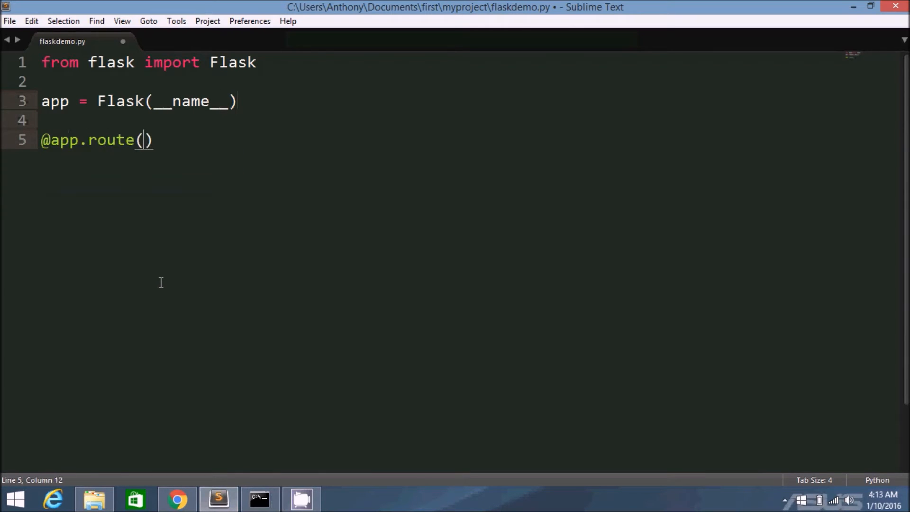
{"action": "type", "text": "'/'"}
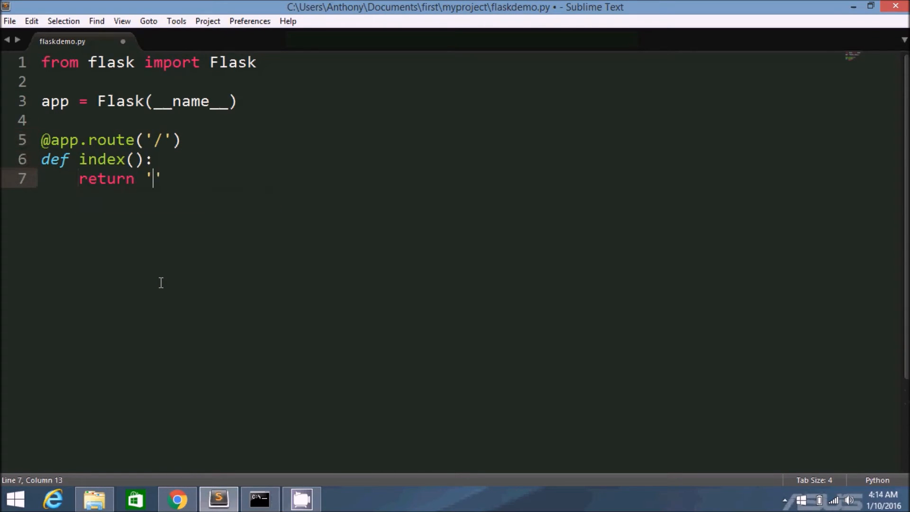
{"action": "type", "text": "Hello World!"}
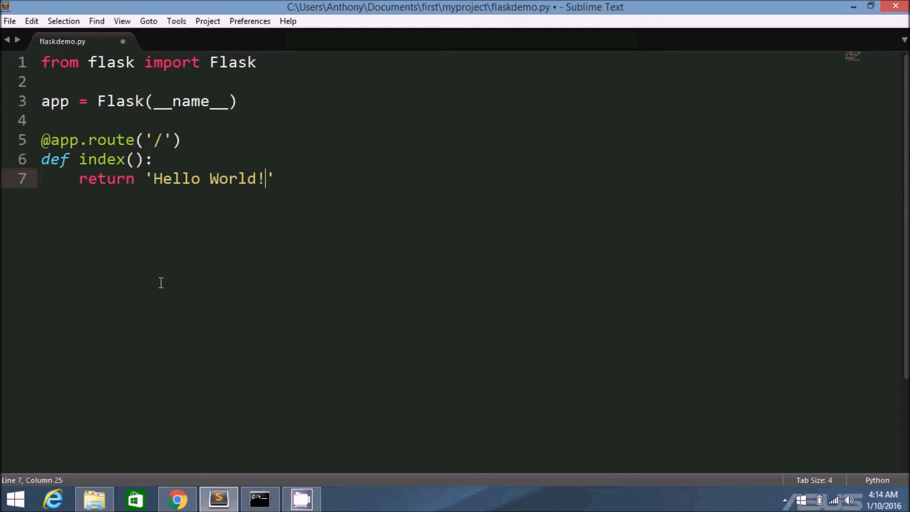
- Add the if __name__ == '__main__' block calling app.run(debug=True)
{"action": "type", "text": "if __name__"}
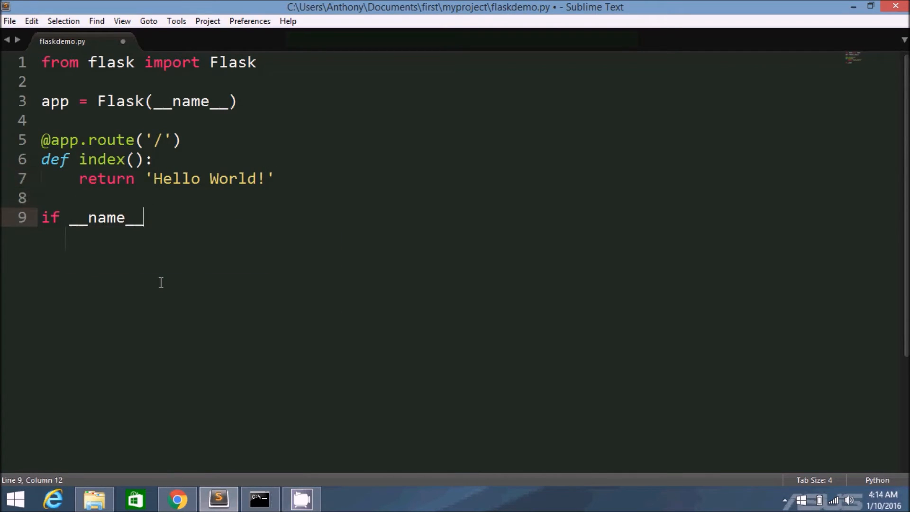
{"action": "type", "text": "=="}
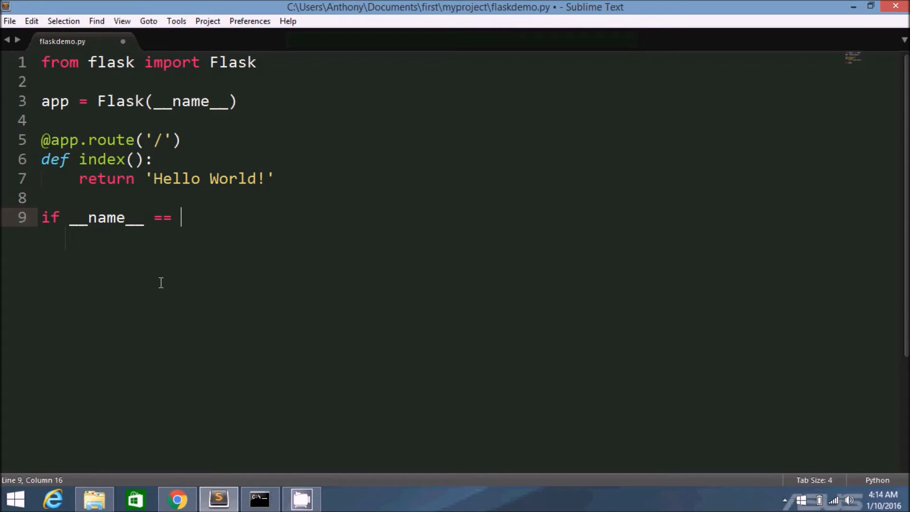
{"action": "type", "text": "'__main__':"}
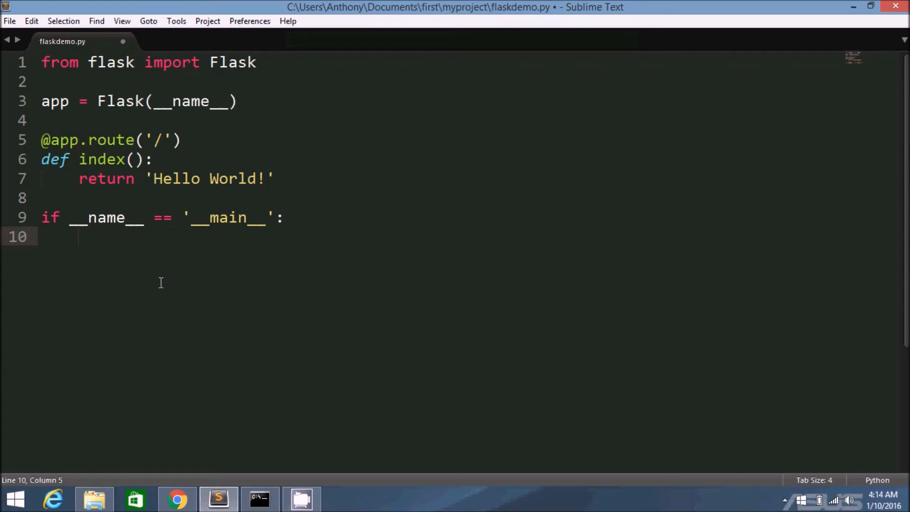
{"action": "type", "text": "app.debug"}
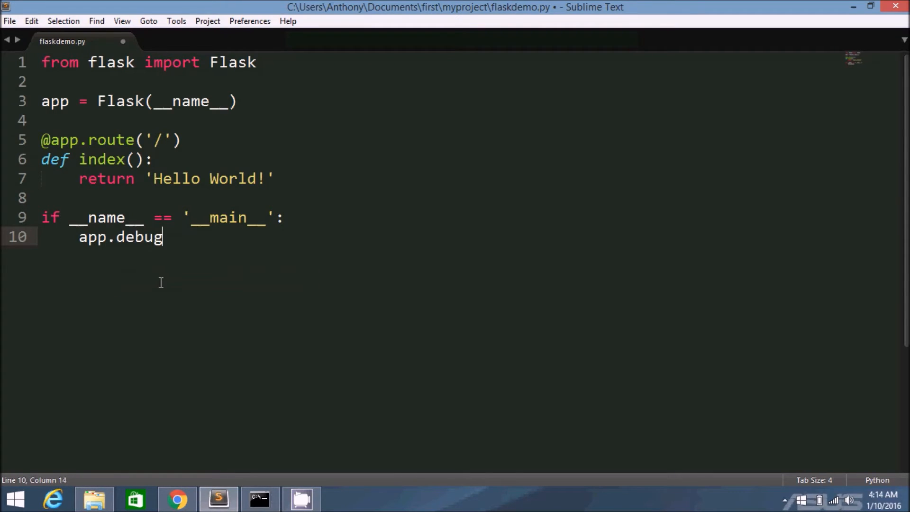
{"action": "key", "text": "BackSpace"}
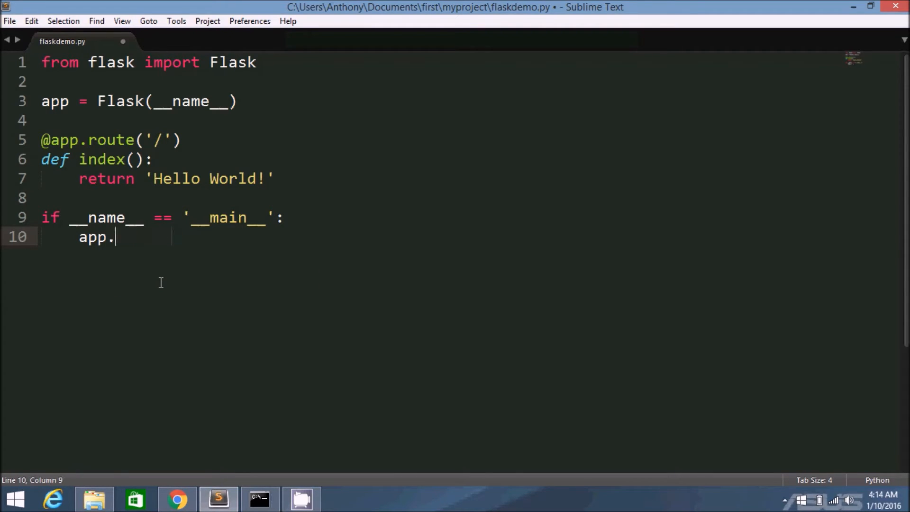
{"action": "type", "text": "run(deb"}
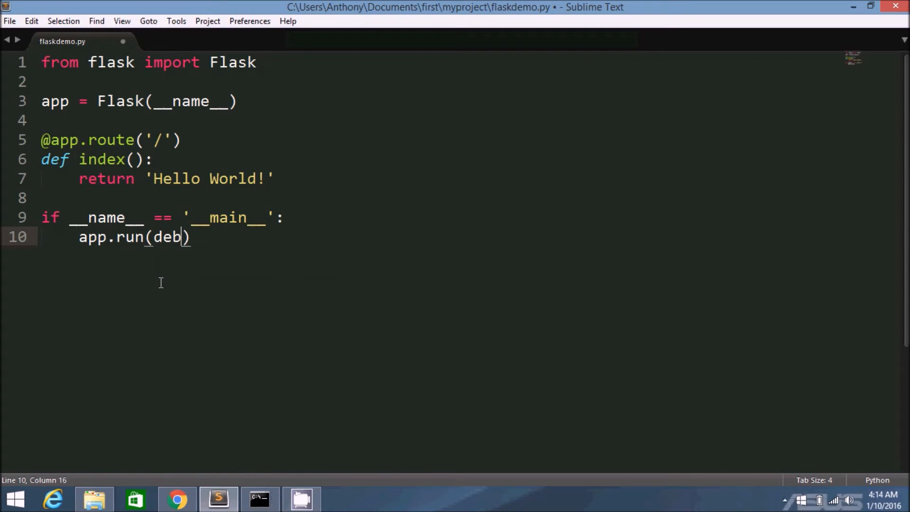
{"action": "type", "text": "ug=True"}
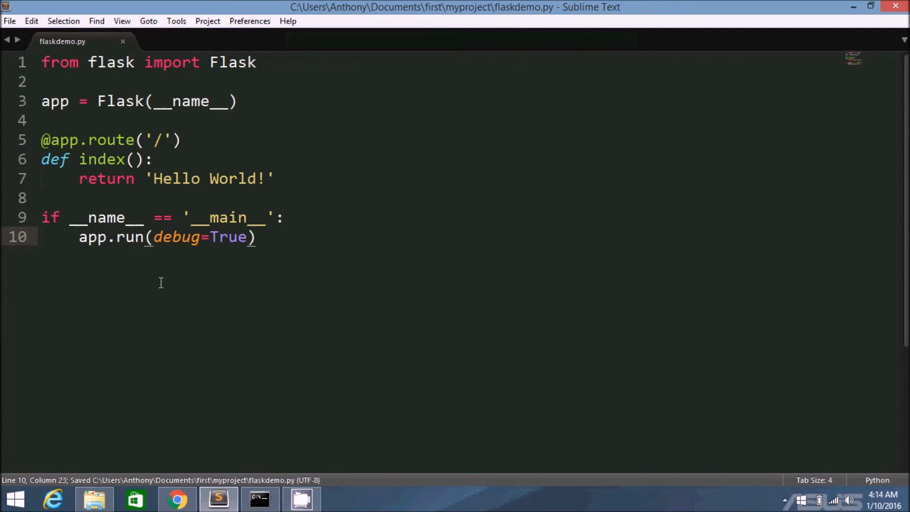
- Run python flaskdemo.py from myproject, which fails with ImportError: No module named 'flask'
{"action": "left_click", "coordinate": [259, 499]}
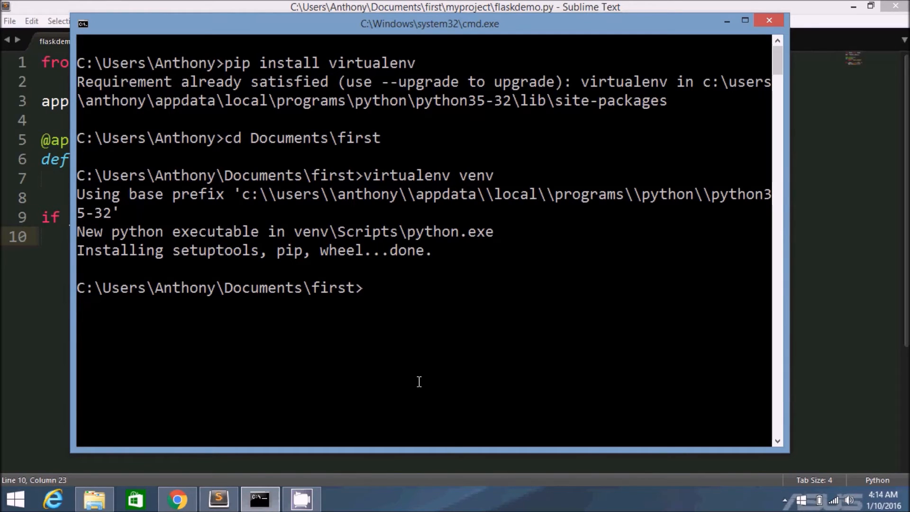
{"action": "type", "text": "cd myproject"}
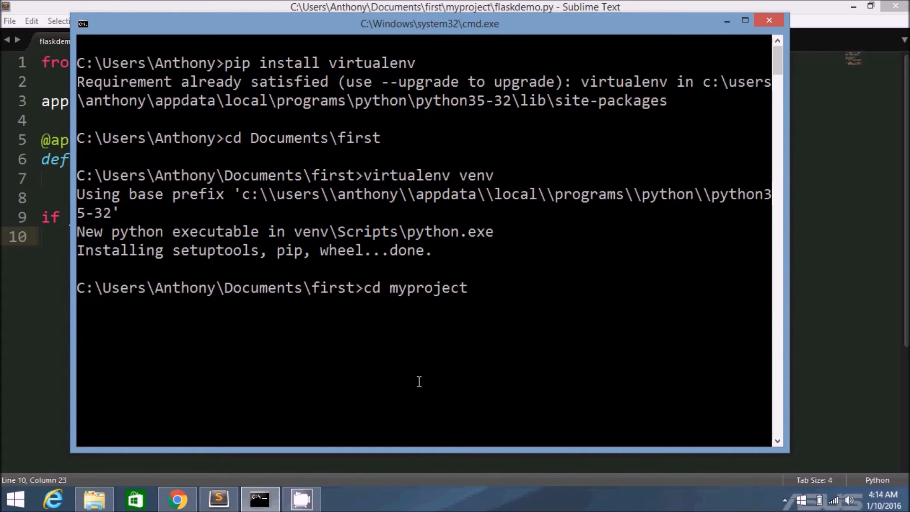
{"action": "type", "text": "python"}
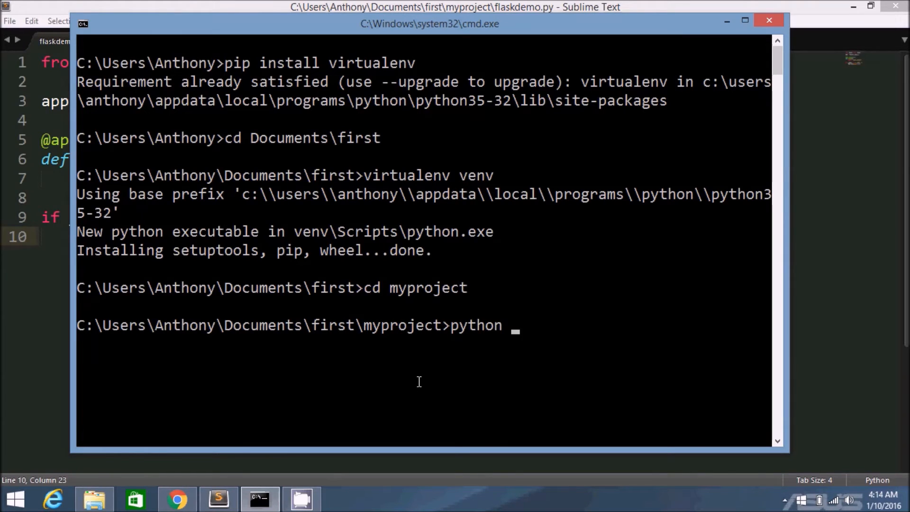
{"action": "type", "text": "flaskdemo.py"}
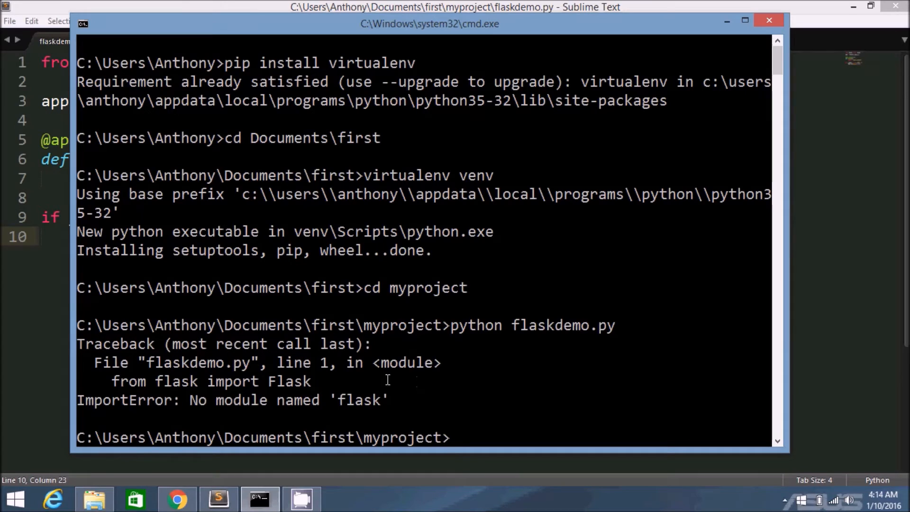
{"action": "mouse_move", "coordinate": [344, 412]}
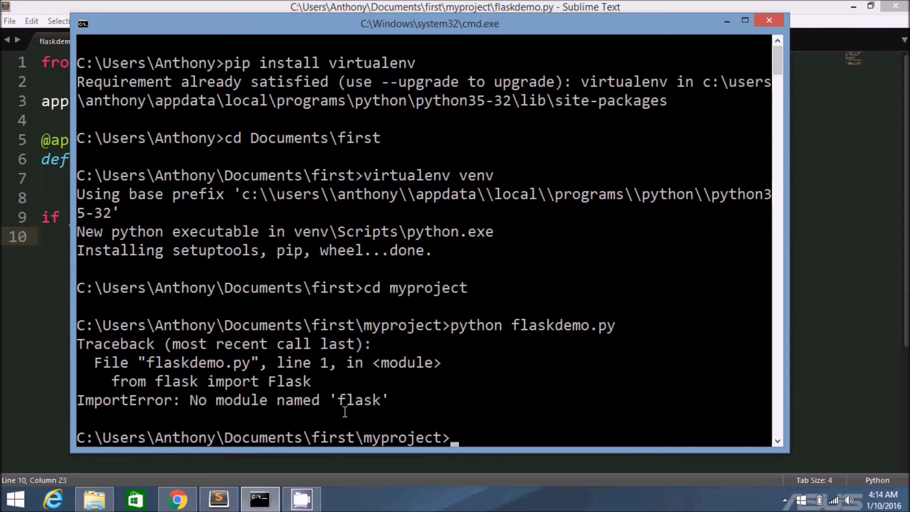
- Go back to Documents\first and enter venv\Scripts\activate at the prompt
{"action": "type", "text": "cd .."}
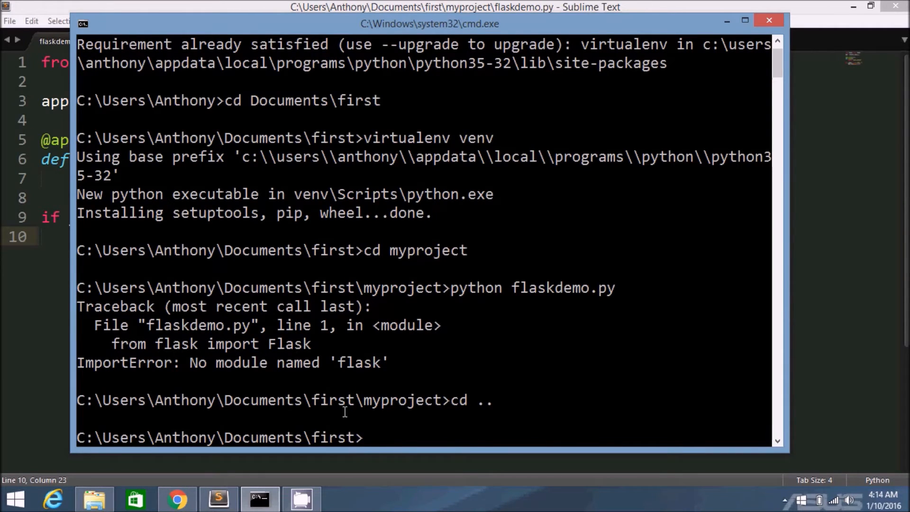
{"action": "mouse_move", "coordinate": [479, 249]}
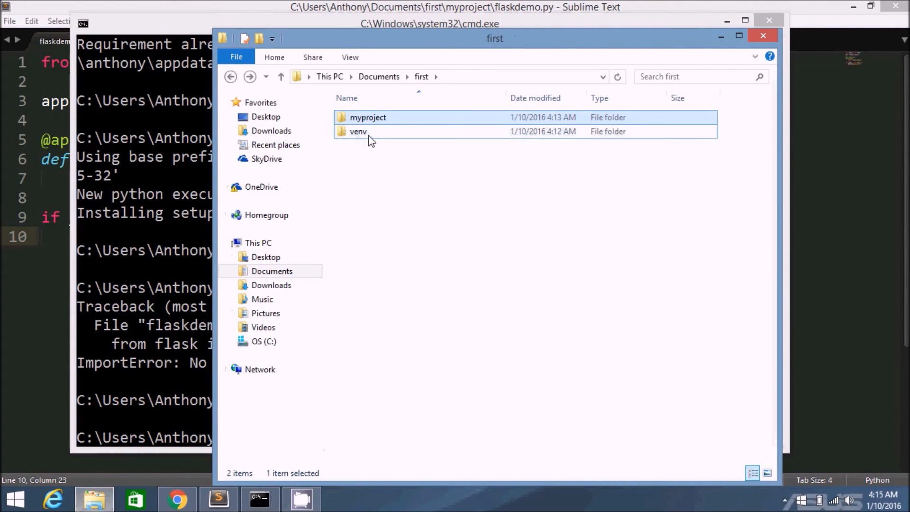
{"action": "left_click", "coordinate": [359, 132]}
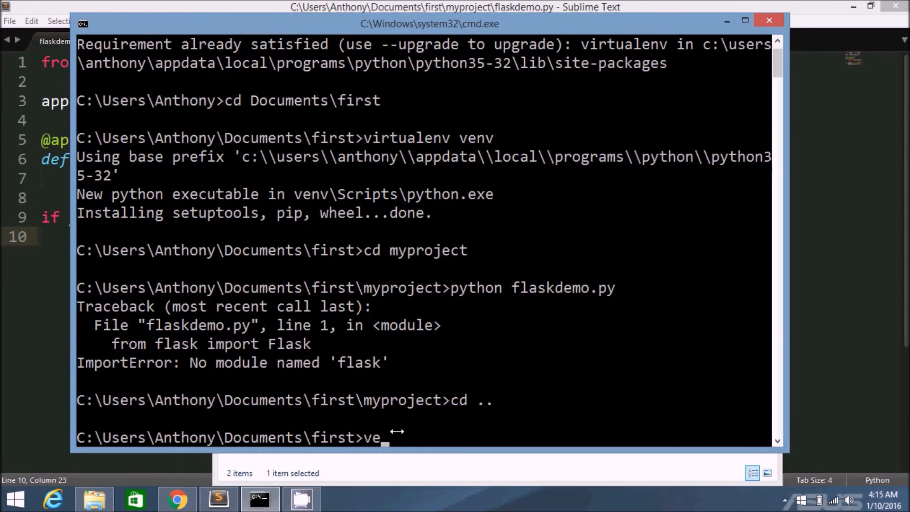
{"action": "type", "text": "nv"}
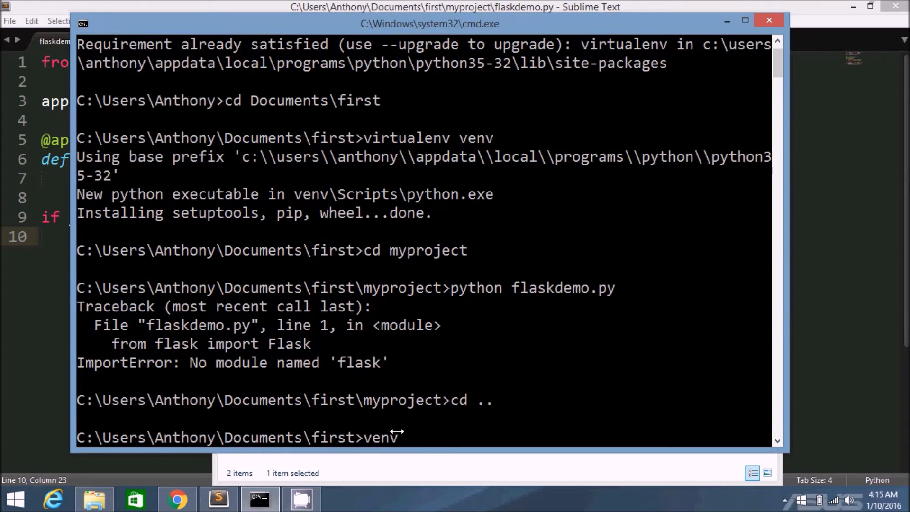
{"action": "type", "text": "\\Scripts"}
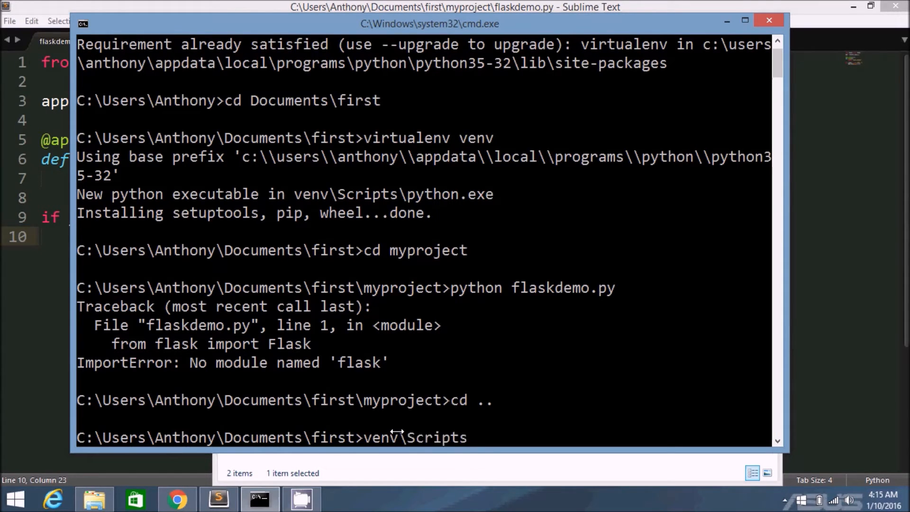
{"action": "type", "text": "\\active"}
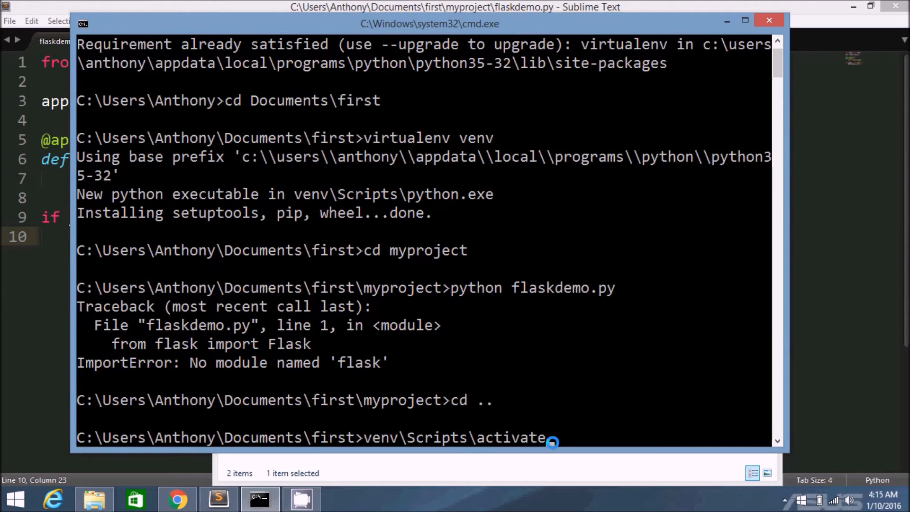
{"action": "mouse_move", "coordinate": [646, 474]}
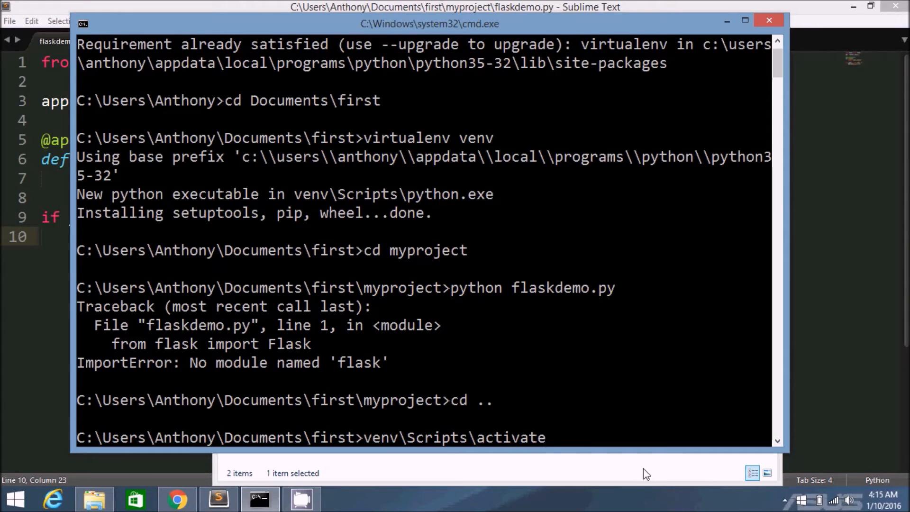
- Activate the venv and install Flask 0.10.1 with pip install Flask
{"action": "key", "text": "enter"}
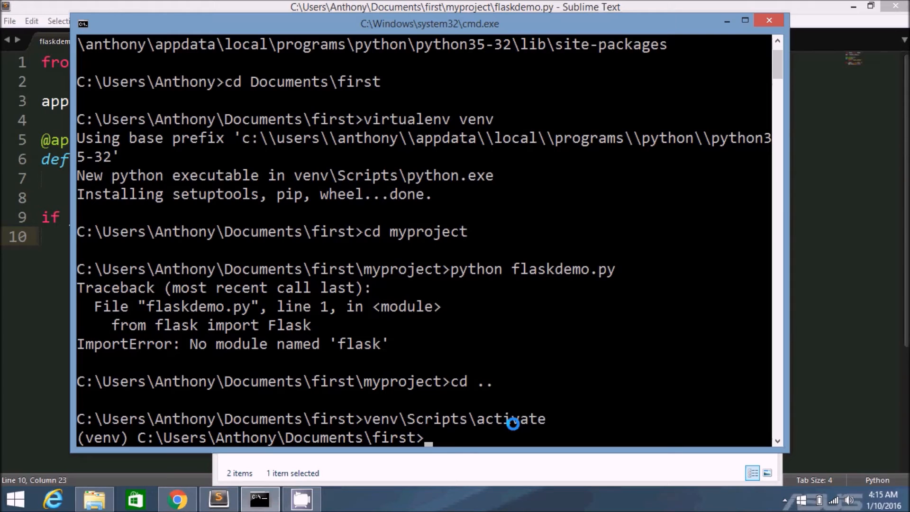
{"action": "type", "text": "p"}
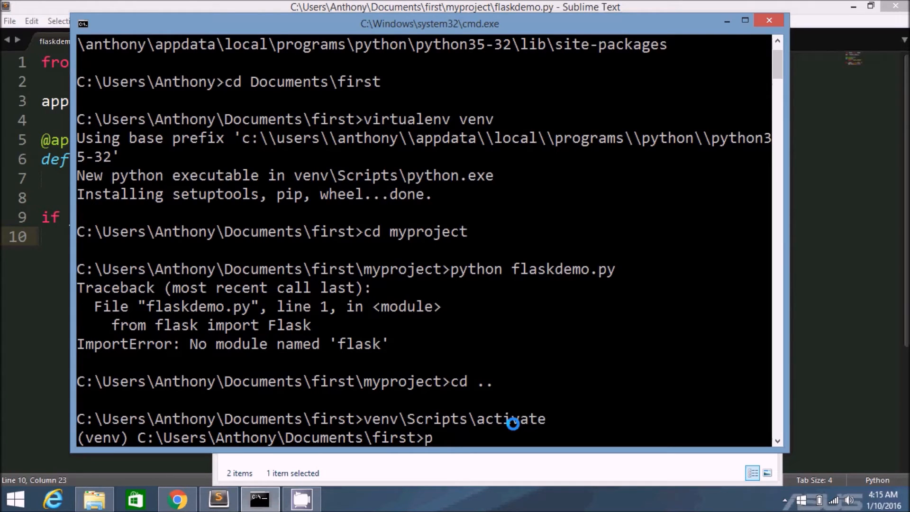
{"action": "type", "text": "ip install Flask"}
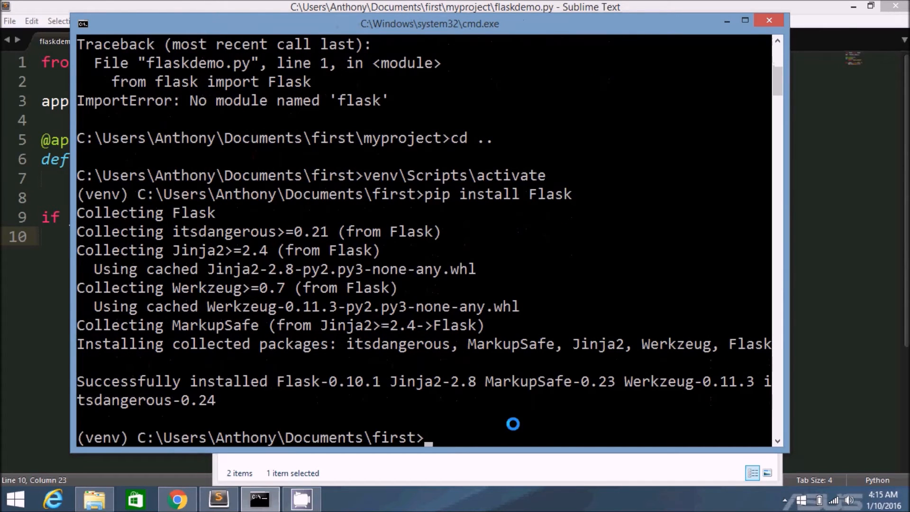
{"action": "type", "text": "cd"}
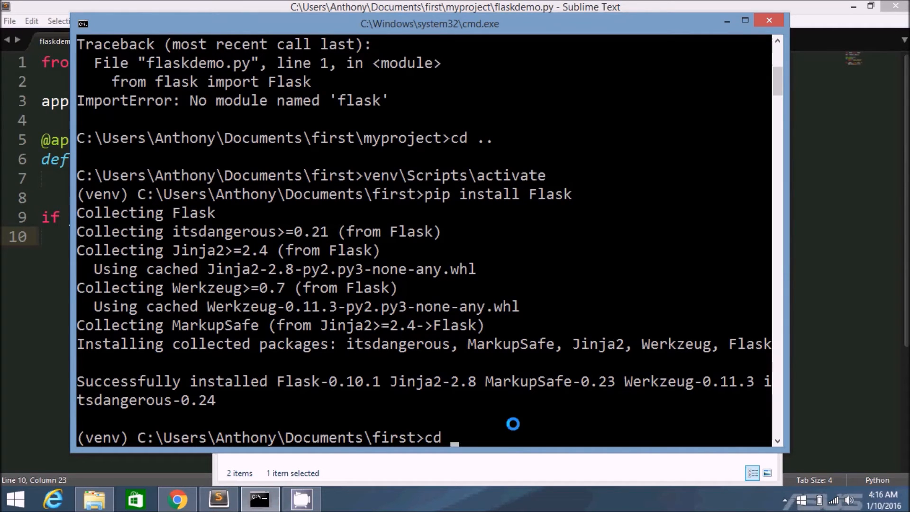
- Run flaskdemo.py from myproject and view 'Hello World!' at 127.0.0.1:5000 in Chrome
{"action": "type", "text": "myproject"}
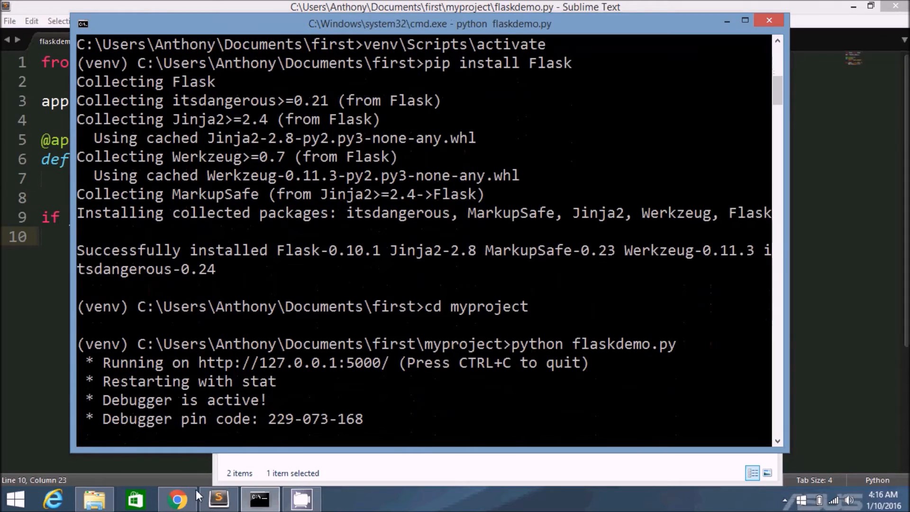
{"action": "left_click", "coordinate": [177, 499]}
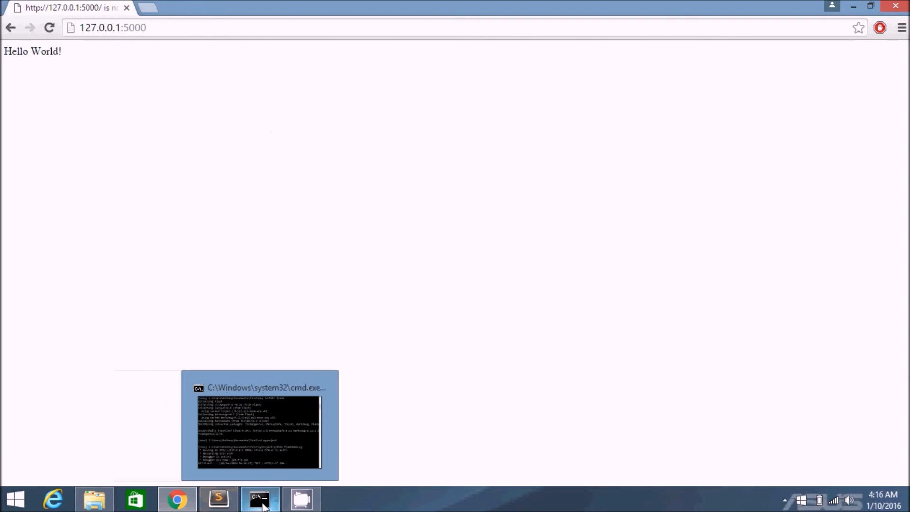
{"action": "left_click", "coordinate": [218, 498]}
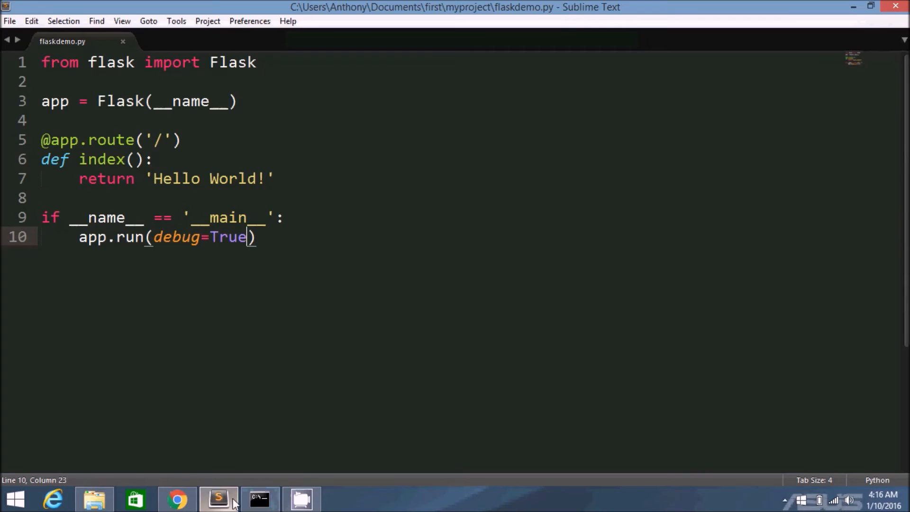
{"action": "left_click", "coordinate": [258, 498]}
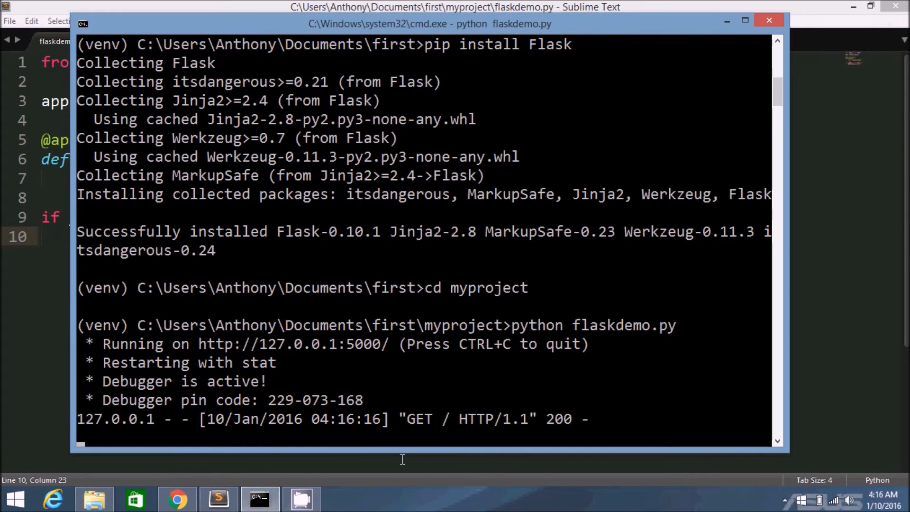
- Stop the Flask server, run venv\Scripts\deactivate.bat, and rerun python from myproject
{"action": "key", "text": "ctrl+c"}
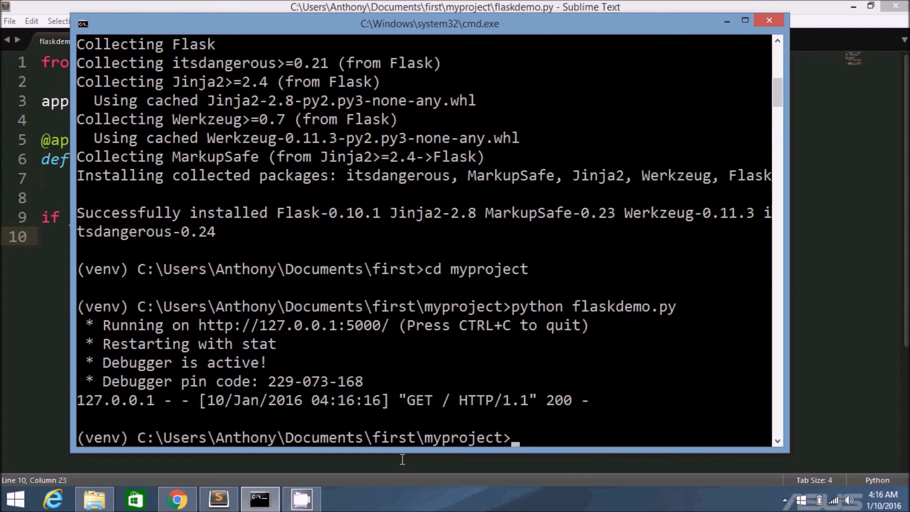
{"action": "type", "text": "cd .."}
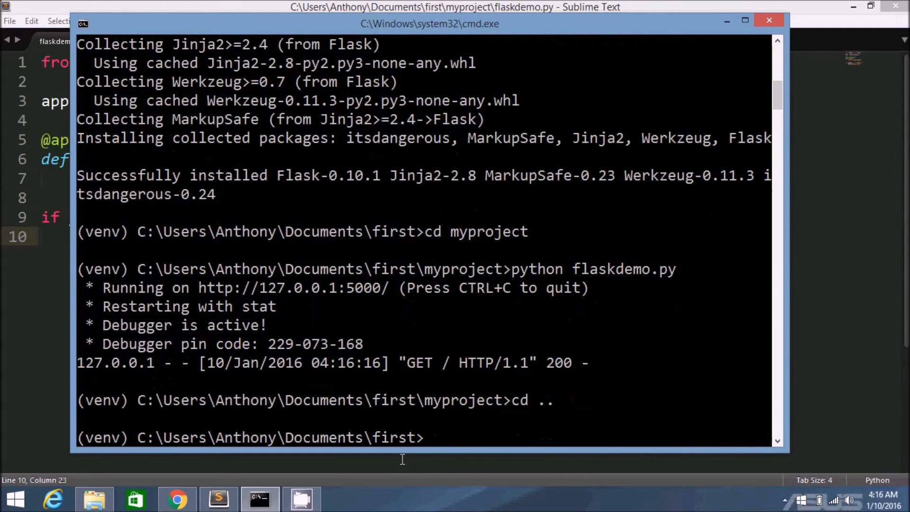
{"action": "type", "text": "venv\\Scripts"}
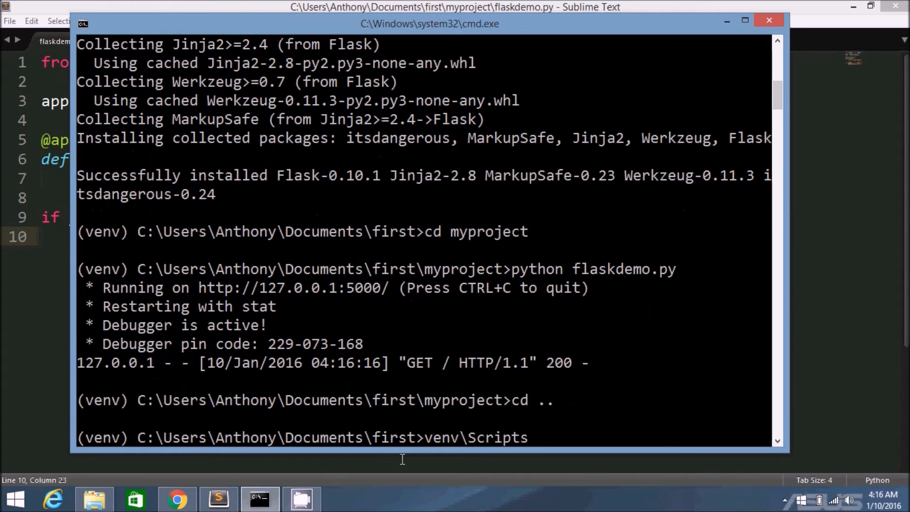
{"action": "type", "text": "\\deactivate.bat"}
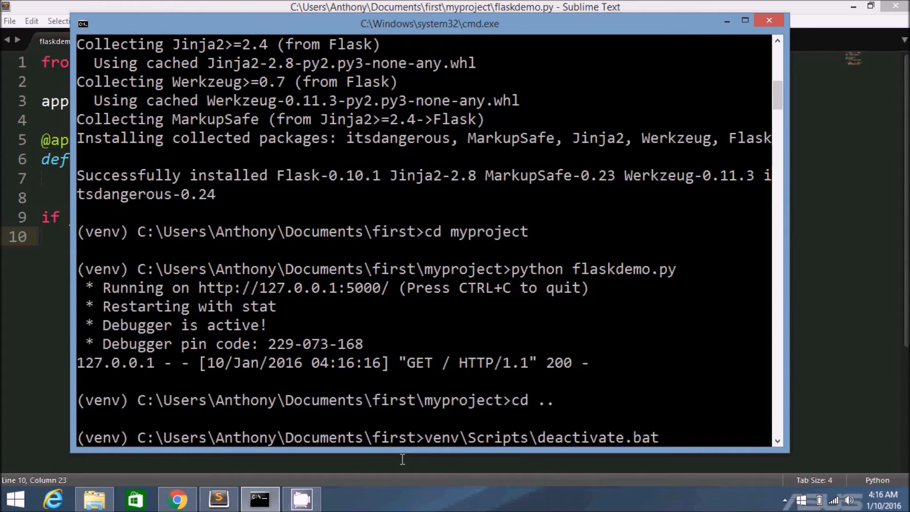
{"action": "key", "text": "BackSpace"}
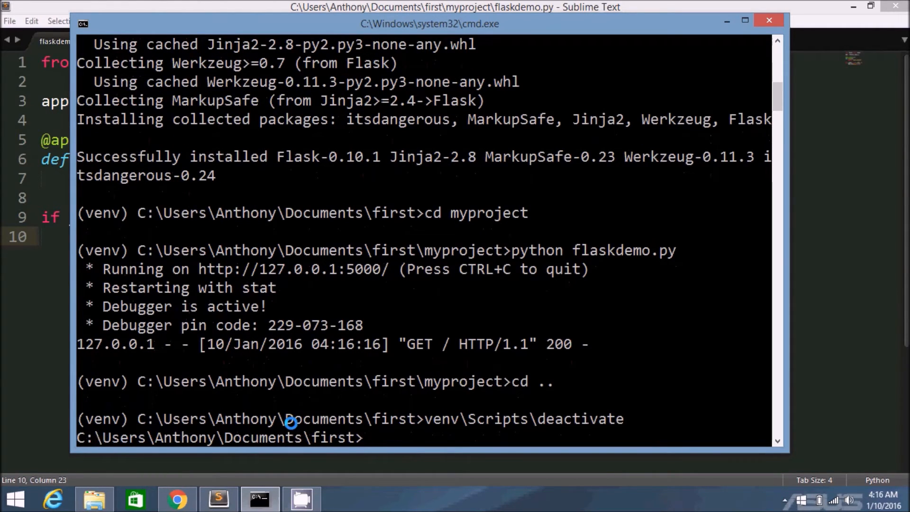
{"action": "type", "text": "cd myproject"}
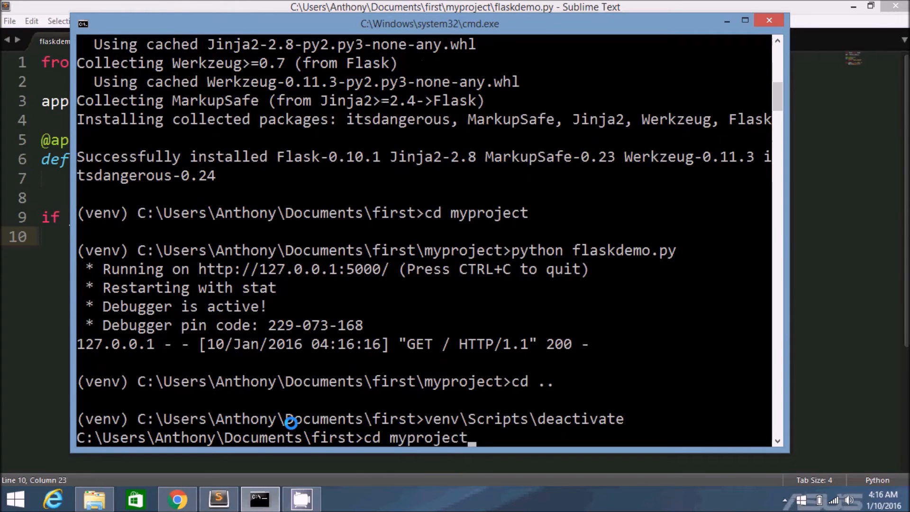
{"action": "type", "text": "python flaskdemo.py"}
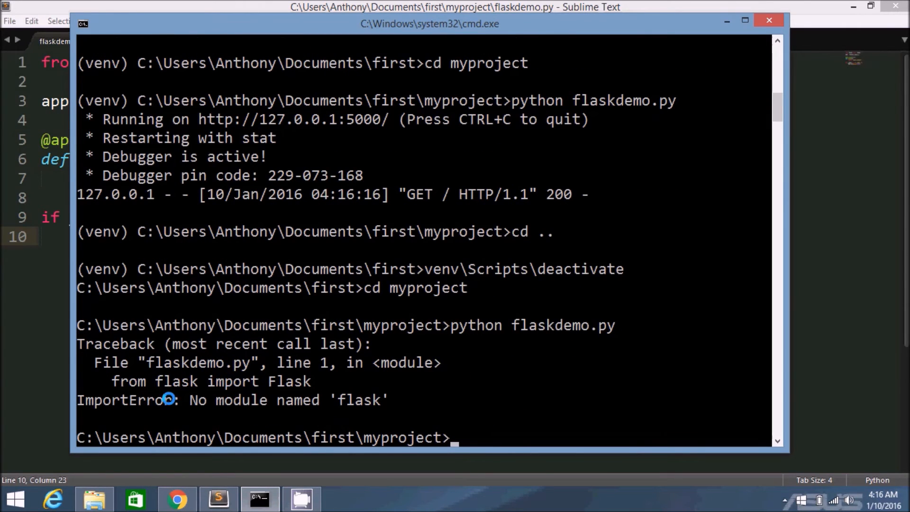
{"action": "mouse_move", "coordinate": [456, 415]}
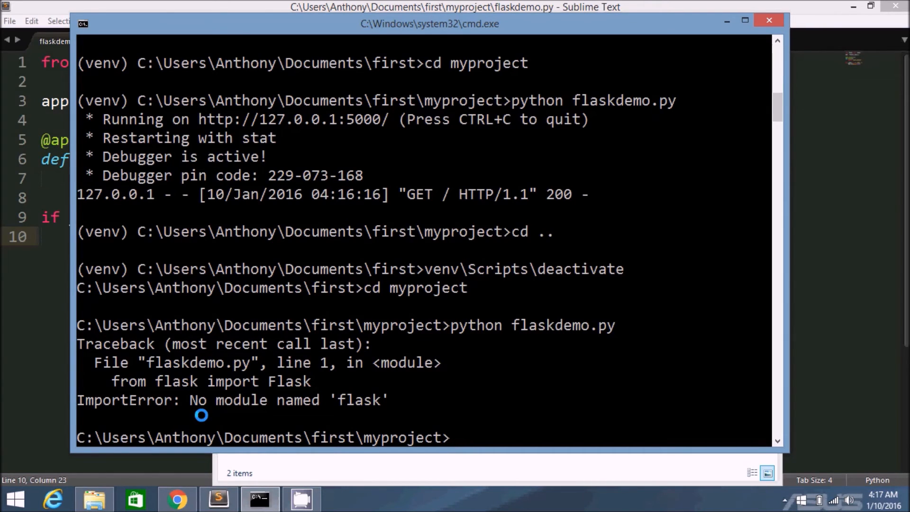
- Check the system Python 3.5.1 interpreter, exit it, and cd back out of myproject
{"action": "type", "text": "python"}
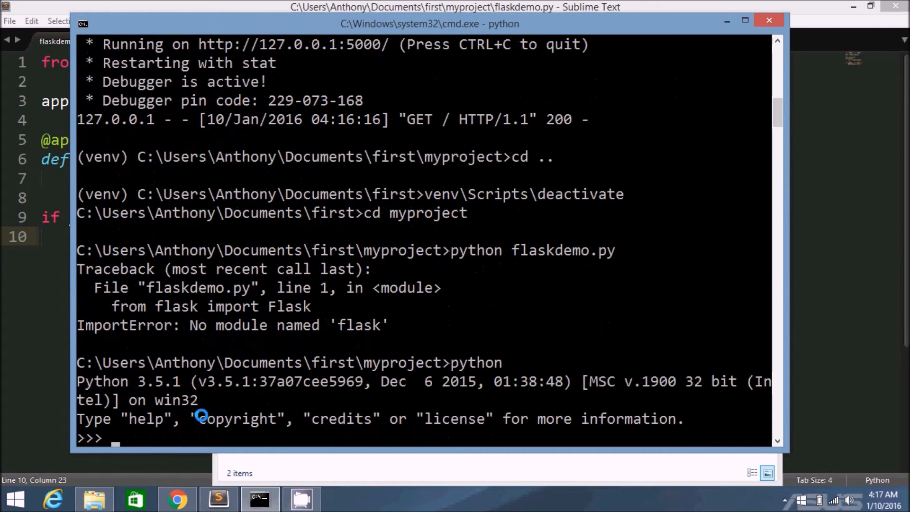
{"action": "type", "text": "exit()"}
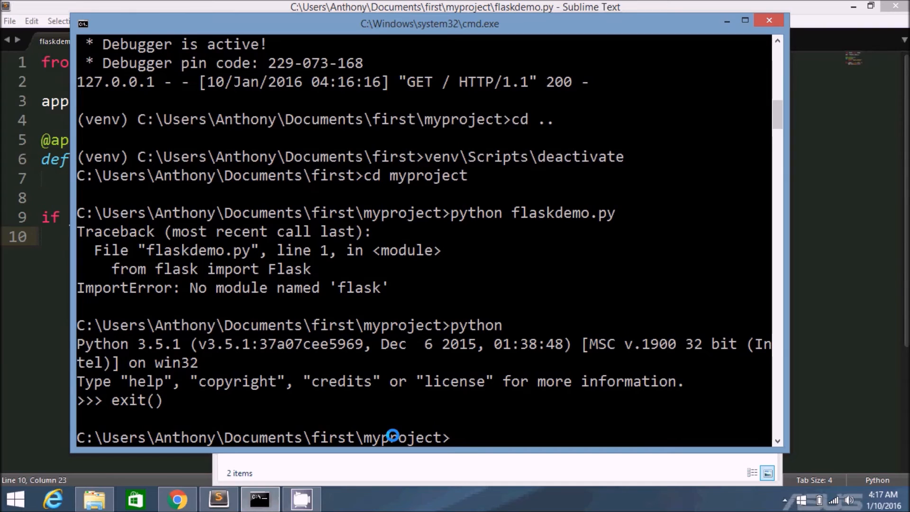
{"action": "type", "text": "cd"}
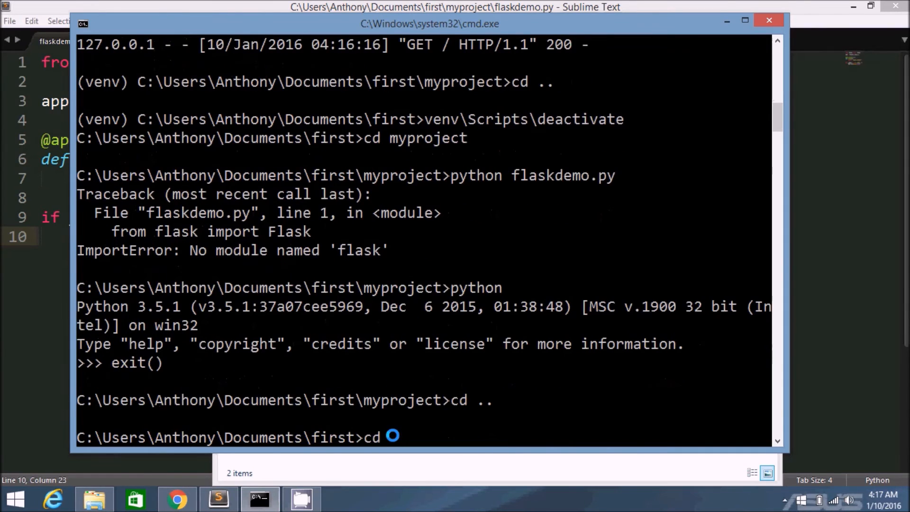
- Move into Documents\second and enter virtualenv -p C:\Python27\python.exe without running it
{"action": "type", "text": "second"}
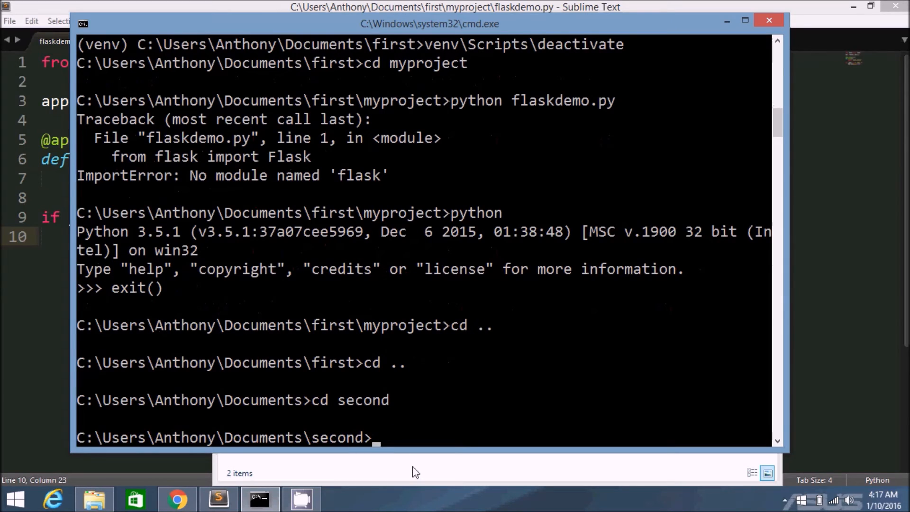
{"action": "type", "text": "virtualenv"}
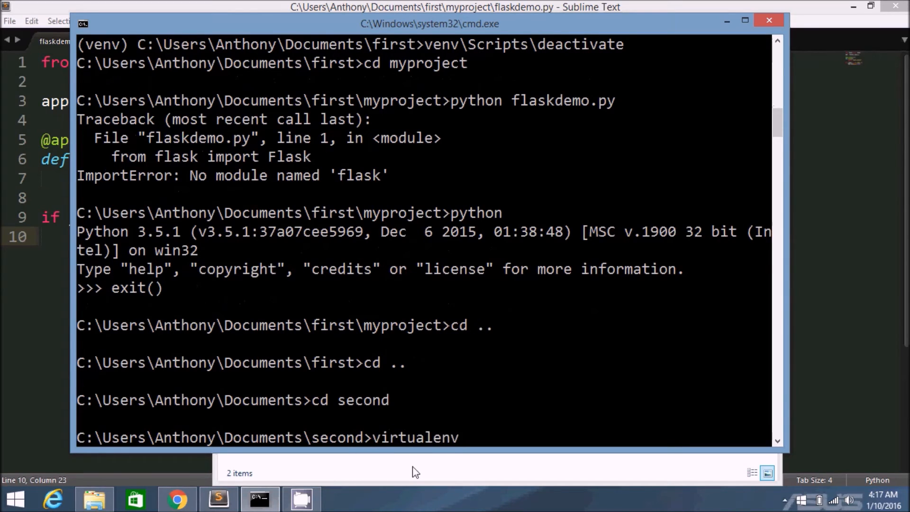
{"action": "type", "text": "-["}
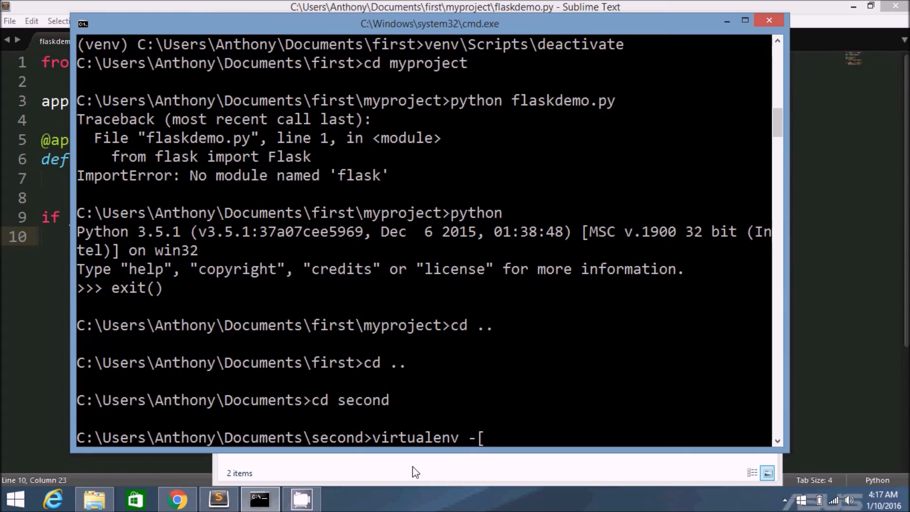
{"action": "key", "text": "Backspace"}
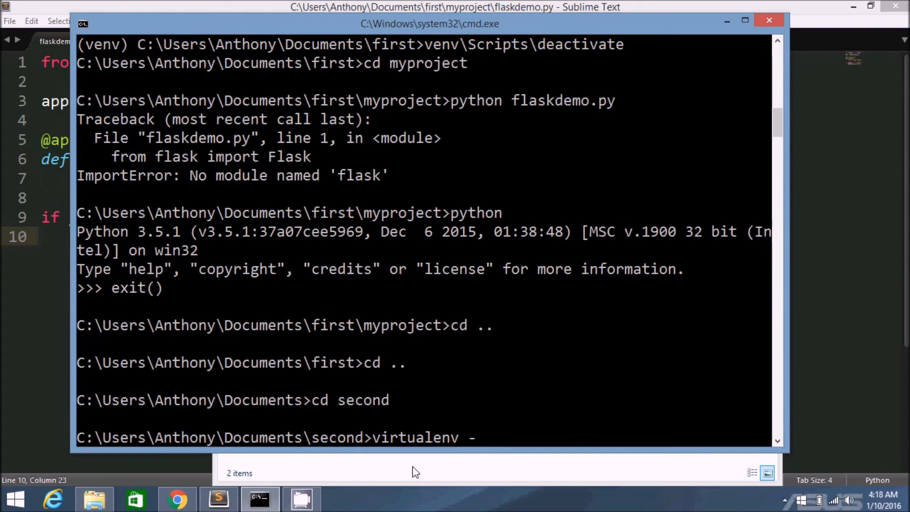
{"action": "type", "text": "p"}
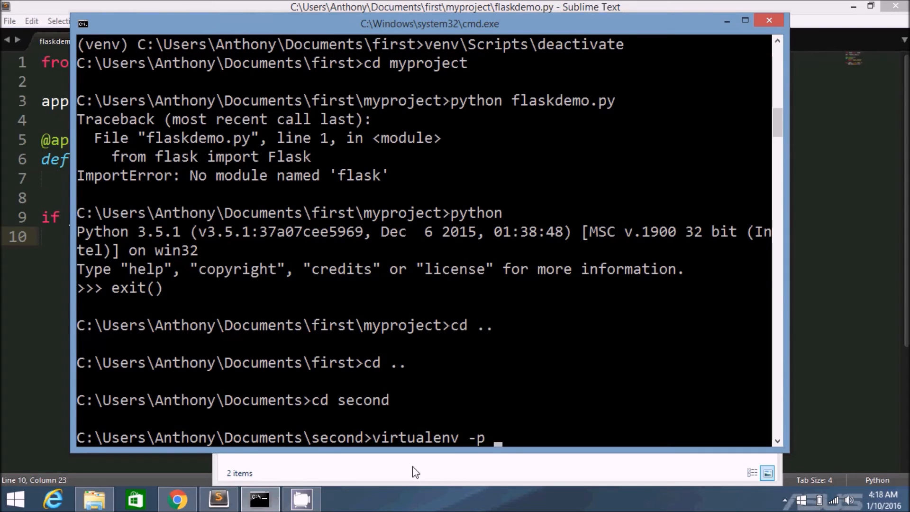
{"action": "type", "text": "C:"}
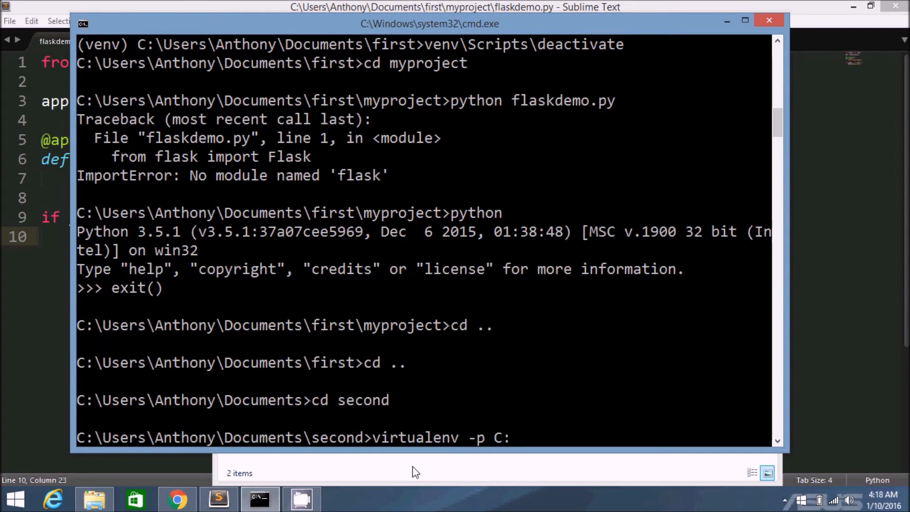
{"action": "type", "text": "\\Pytho"}
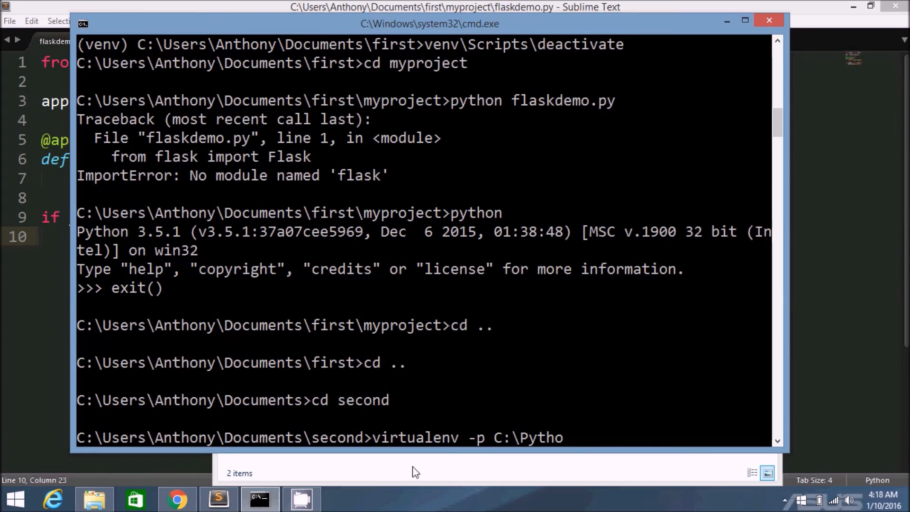
{"action": "type", "text": "n27\\python.exe"}
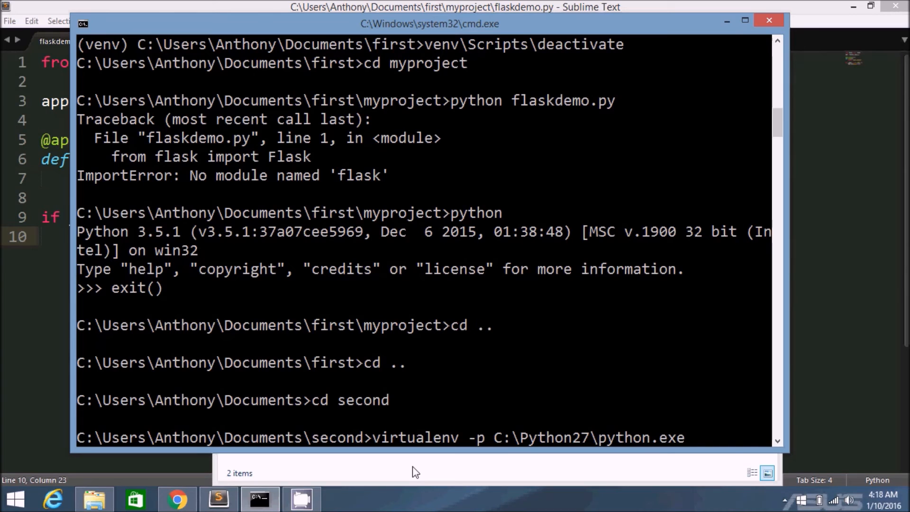
- Finish the command with venv to create a Python 2.7 virtualenv named venv
{"action": "type", "text": "venv"}
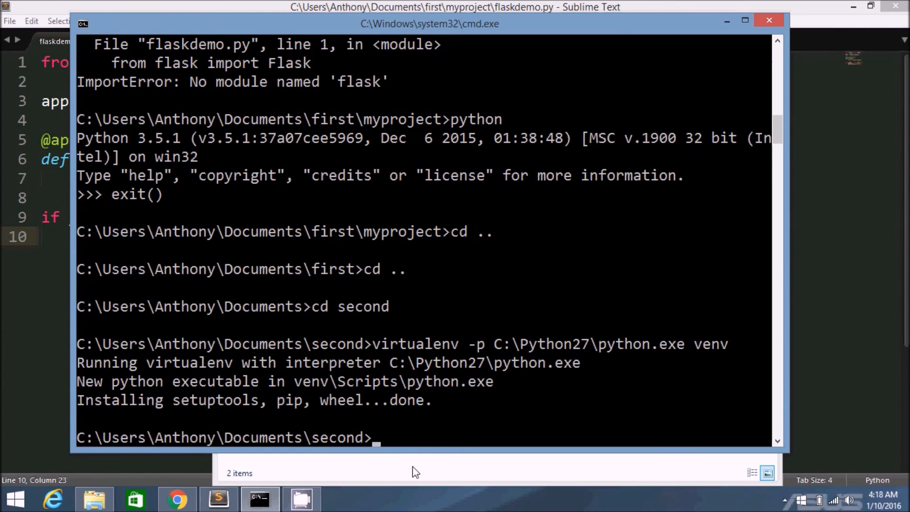
- Start a verbose python -v session, exit it, and clear the screen with cls
{"action": "type", "text": "python"}
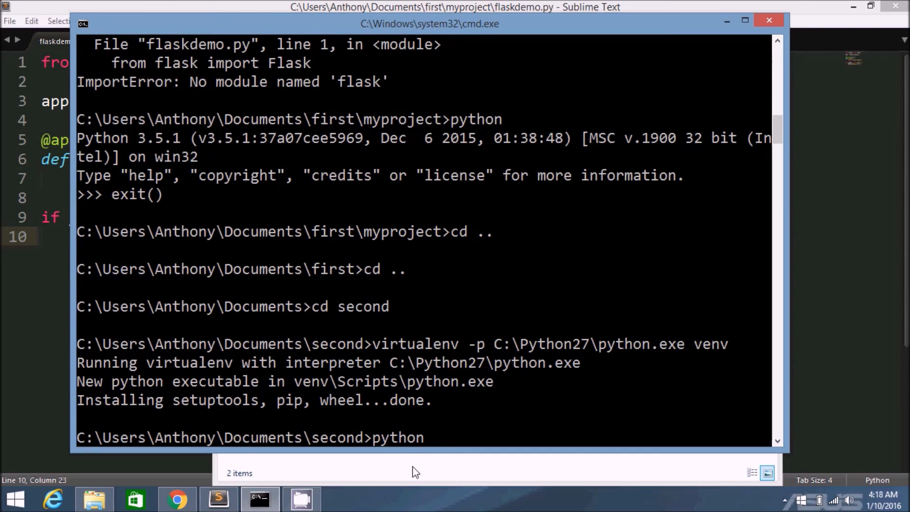
{"action": "type", "text": "-v"}
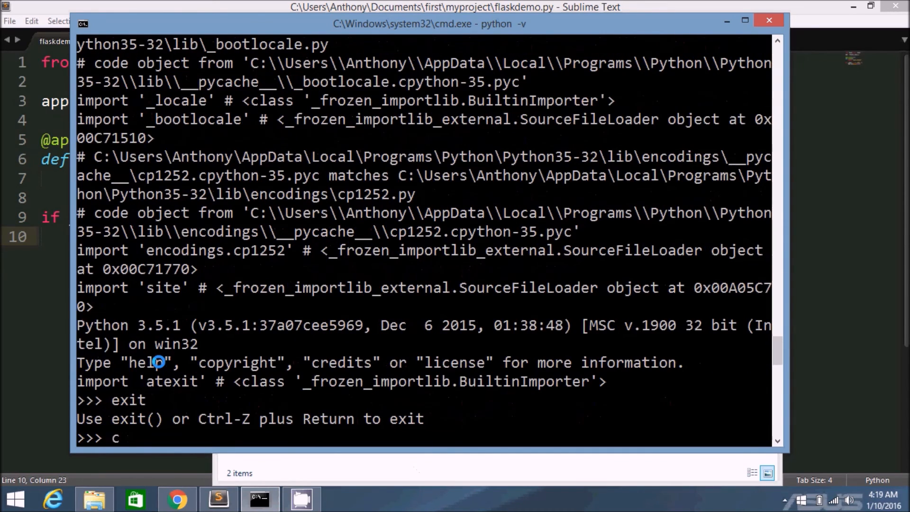
{"action": "type", "text": "exit*"}
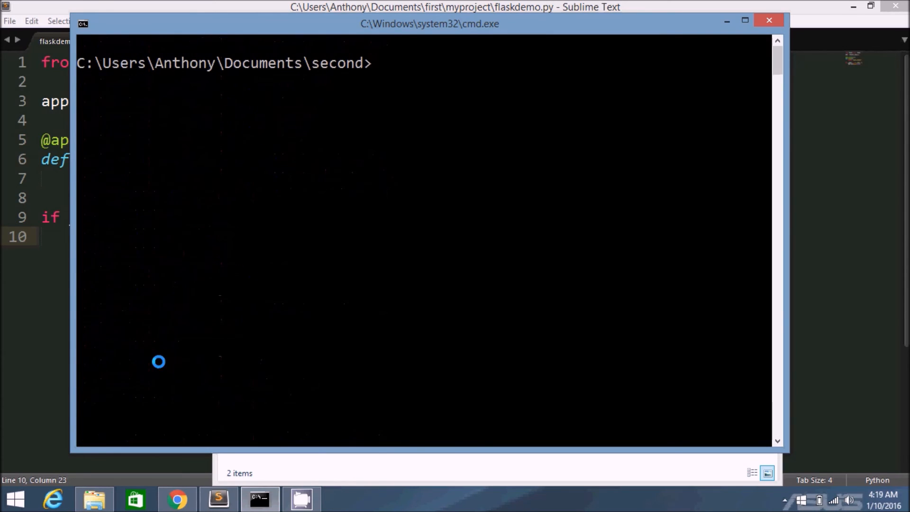
- Confirm system python is 3.5.1, exit, then activate venv via venv\Scripts\activate
{"action": "type", "text": "python"}
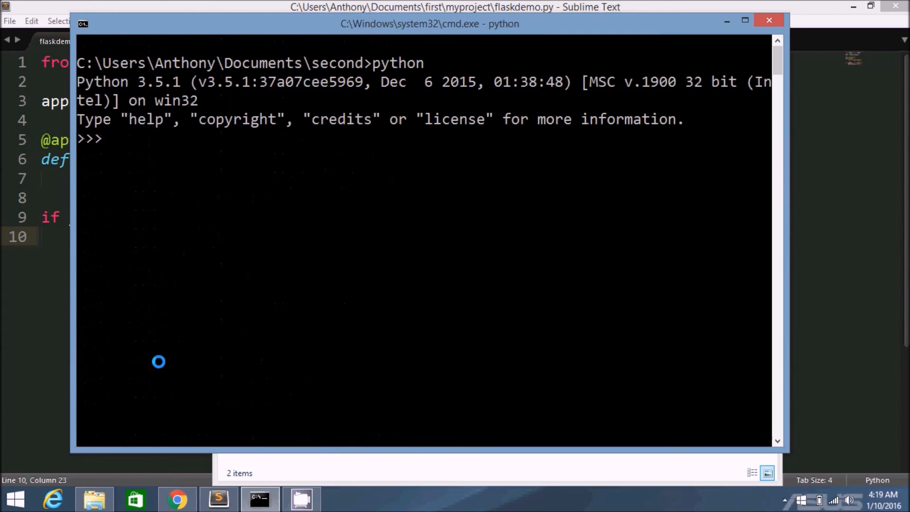
{"action": "mouse_move", "coordinate": [261, 184]}
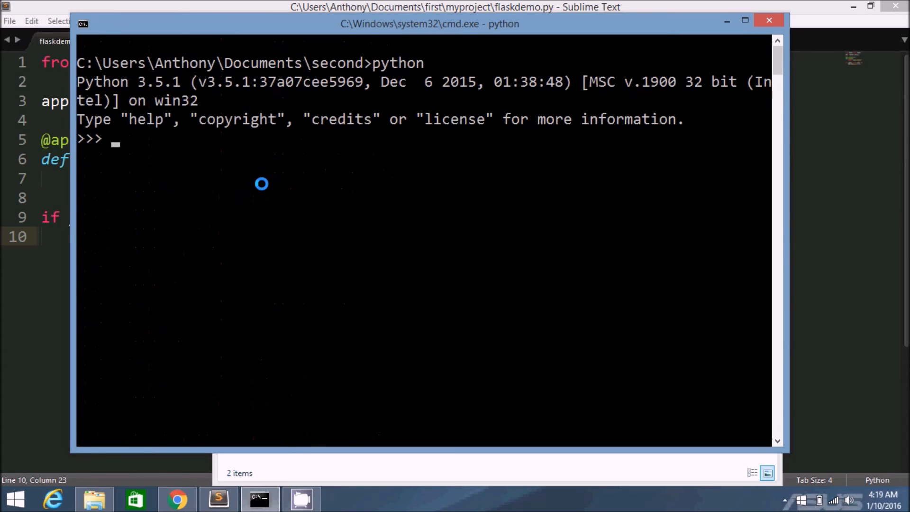
{"action": "type", "text": "exit("}
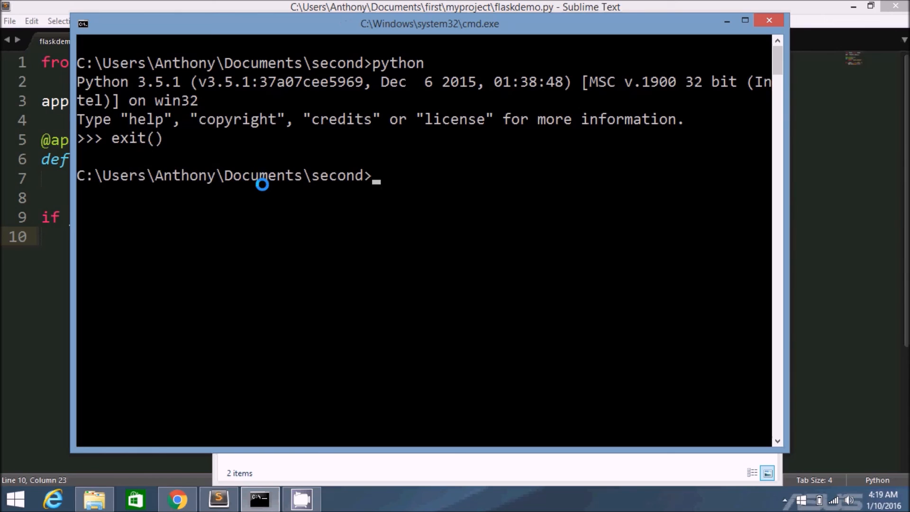
{"action": "type", "text": "v"}
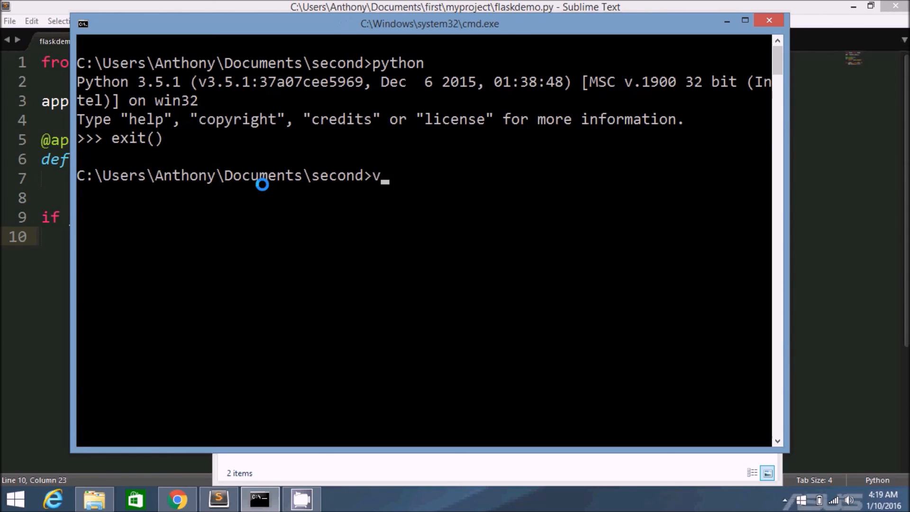
{"action": "key", "text": "Backspace"}
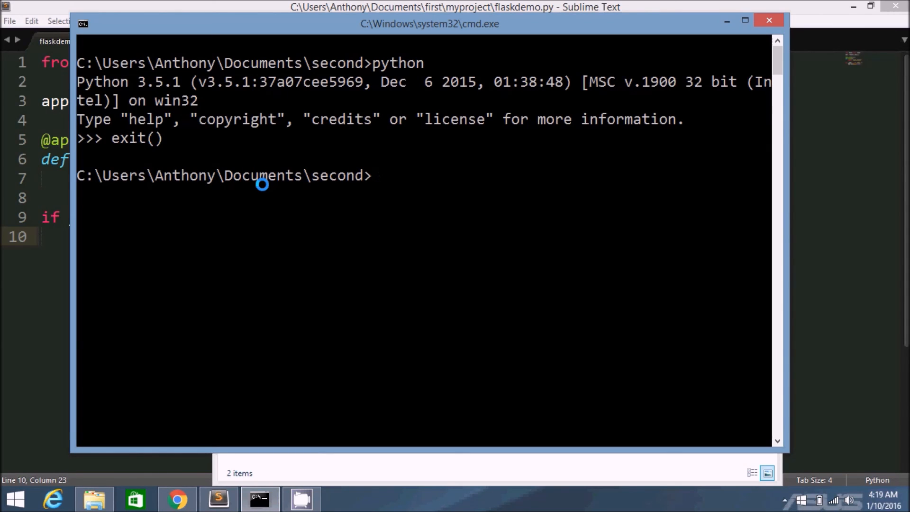
{"action": "type", "text": "venv"}
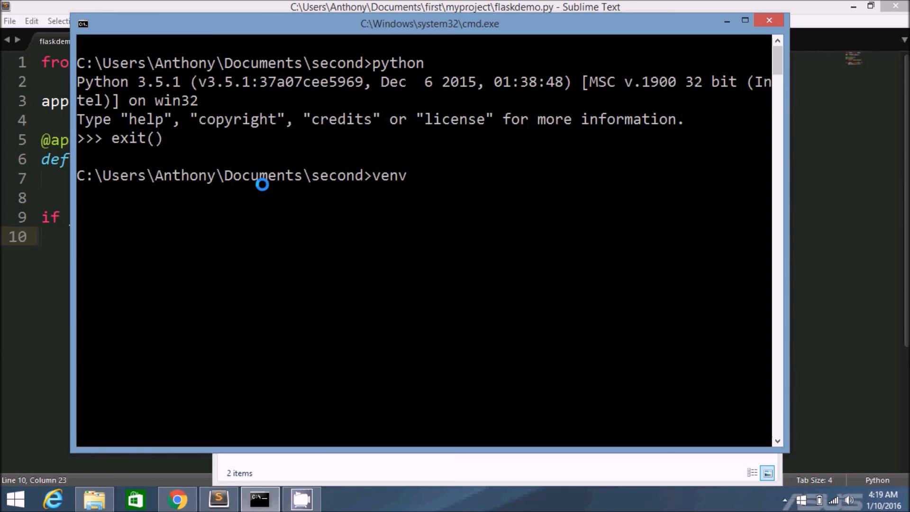
{"action": "type", "text": "\\Scripts"}
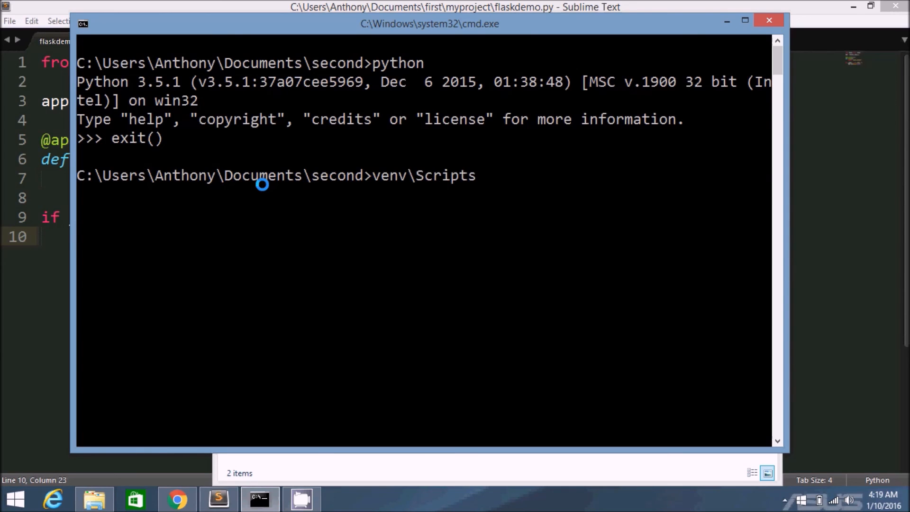
{"action": "type", "text": "\\activate"}
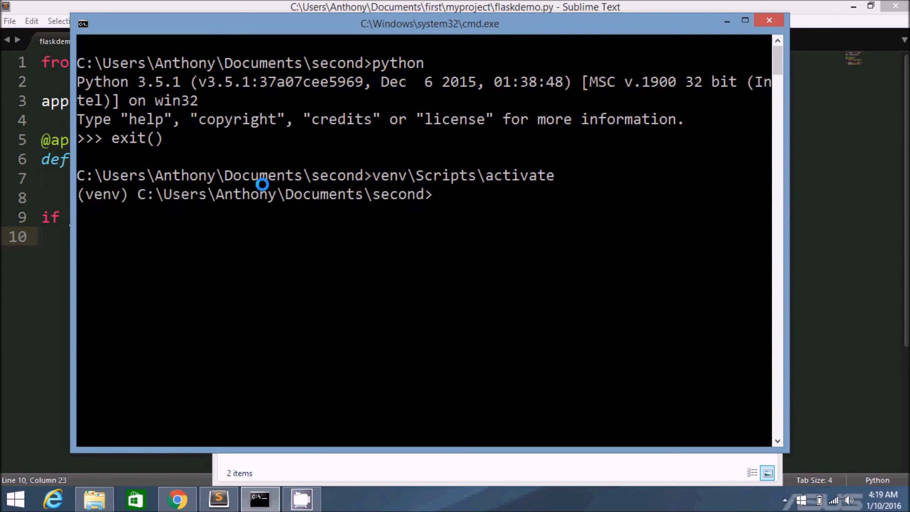
- Launch python in the active venv, confirm version 2.7.11, and exit()
{"action": "type", "text": "python"}
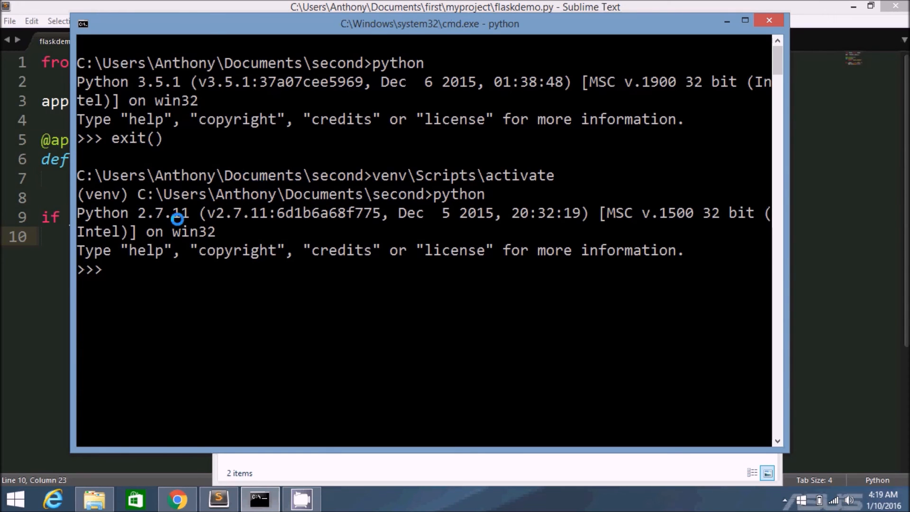
{"action": "mouse_move", "coordinate": [168, 220]}
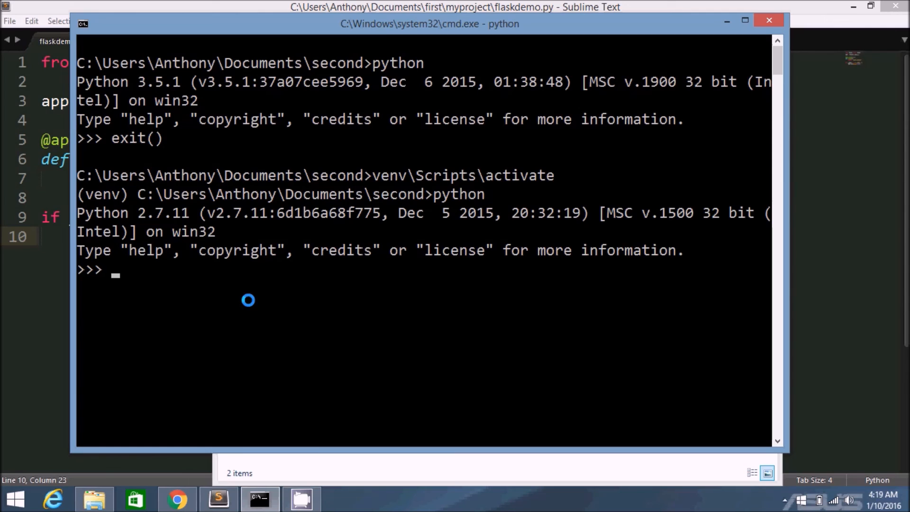
{"action": "type", "text": "exit()"}
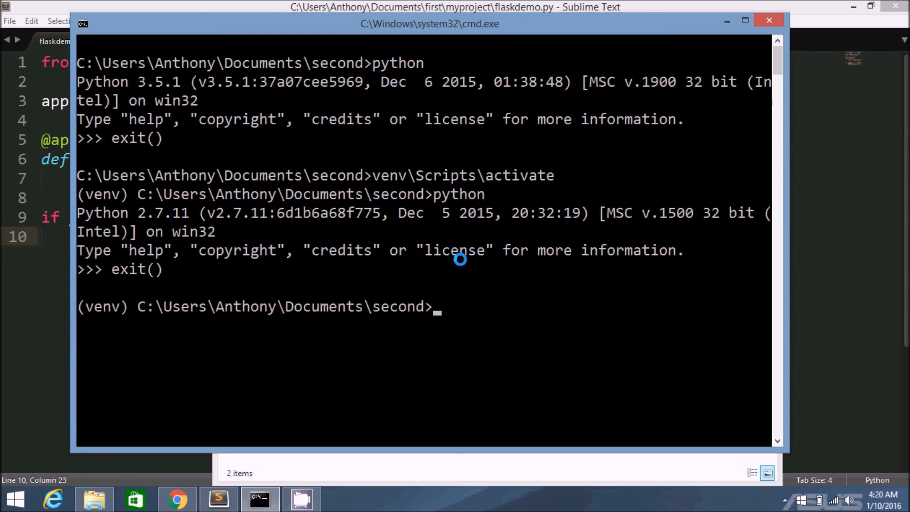
- Type venv\Scripts\deactivate at the (venv) prompt, correcting the mistyped ending
{"action": "type", "text": "ve"}
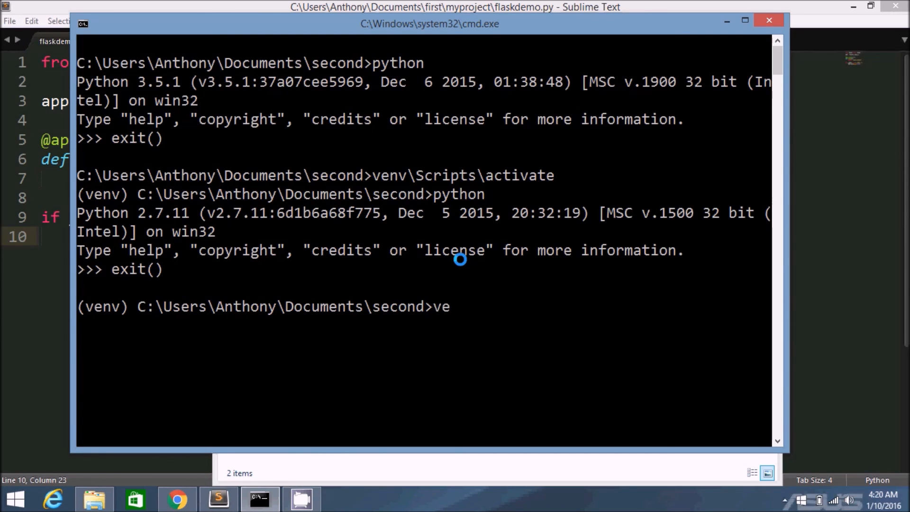
{"action": "type", "text": "nv\\"}
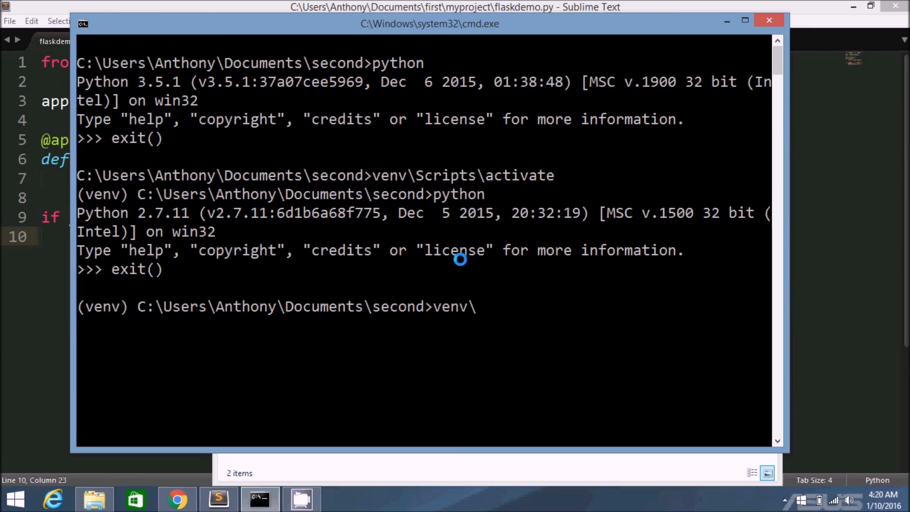
{"action": "type", "text": "Scriptsd"}
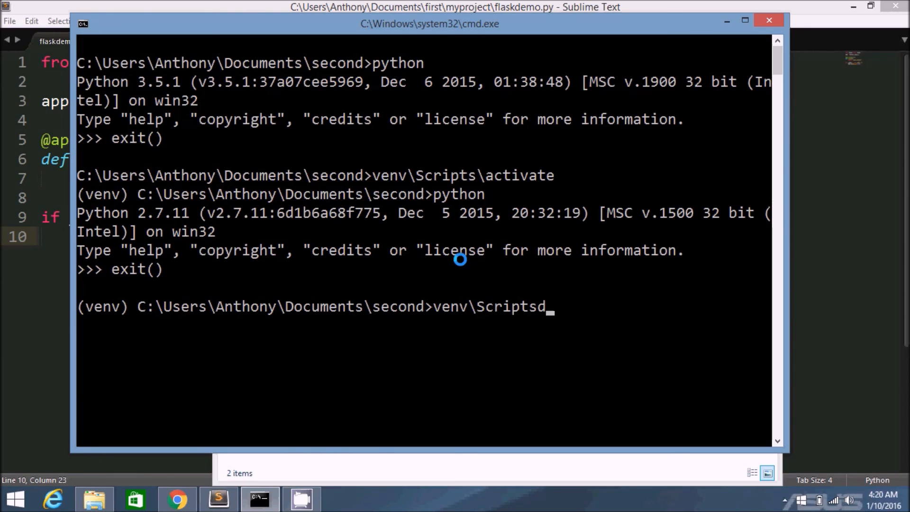
{"action": "type", "text": "activate"}
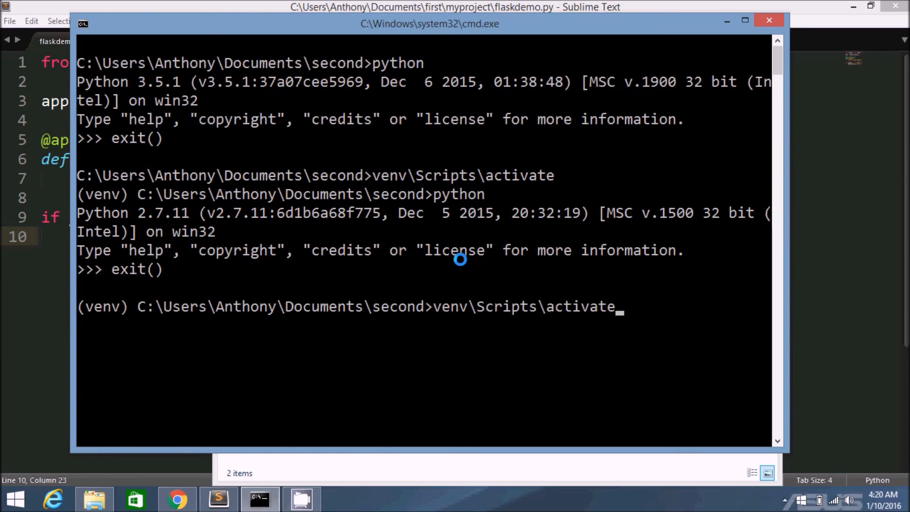
{"action": "key", "text": "Backspace"}
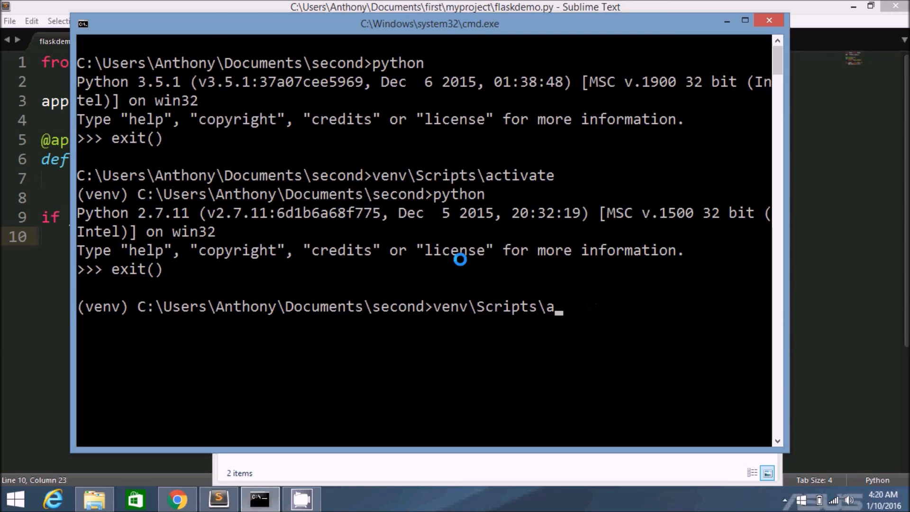
{"action": "type", "text": "deactivate"}
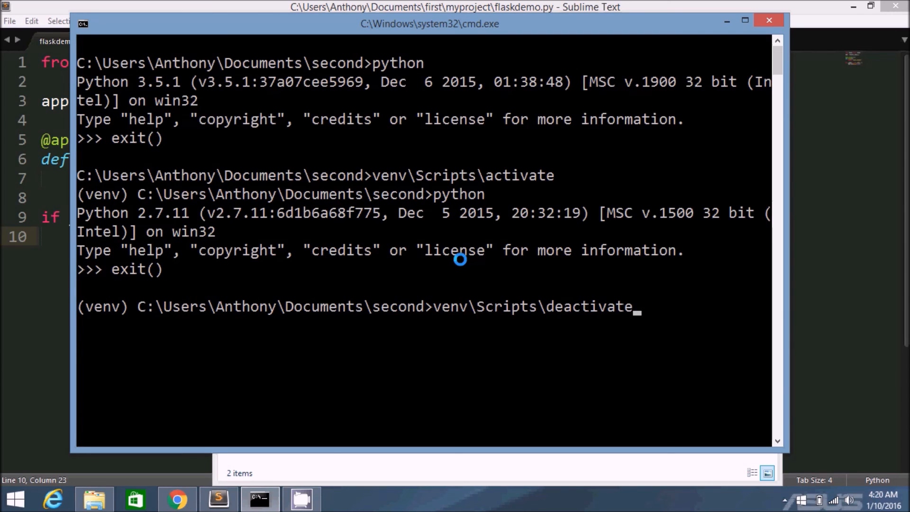